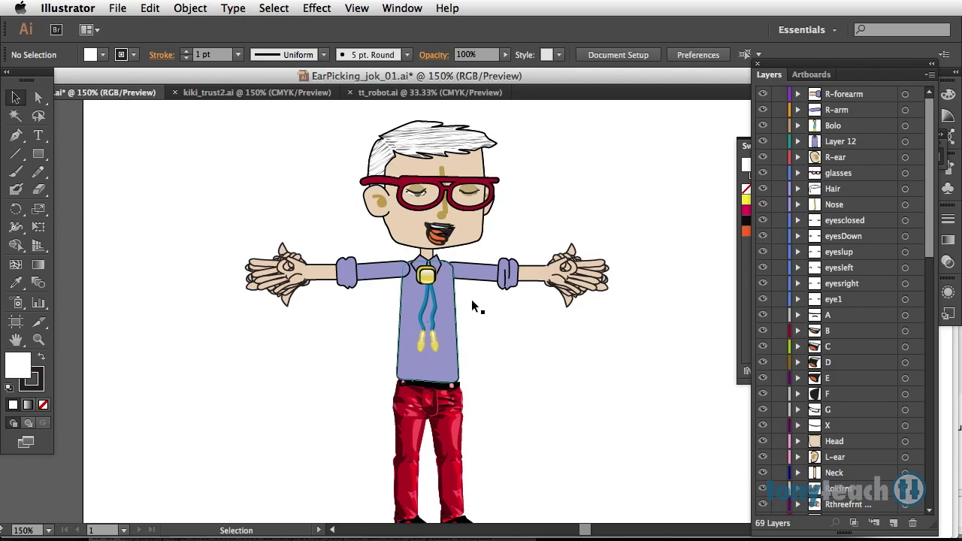
# Create a new 15fps_720p scene named ai_2_tba, discarding unsaved changes to the current scene
pyautogui.scroll(-3)
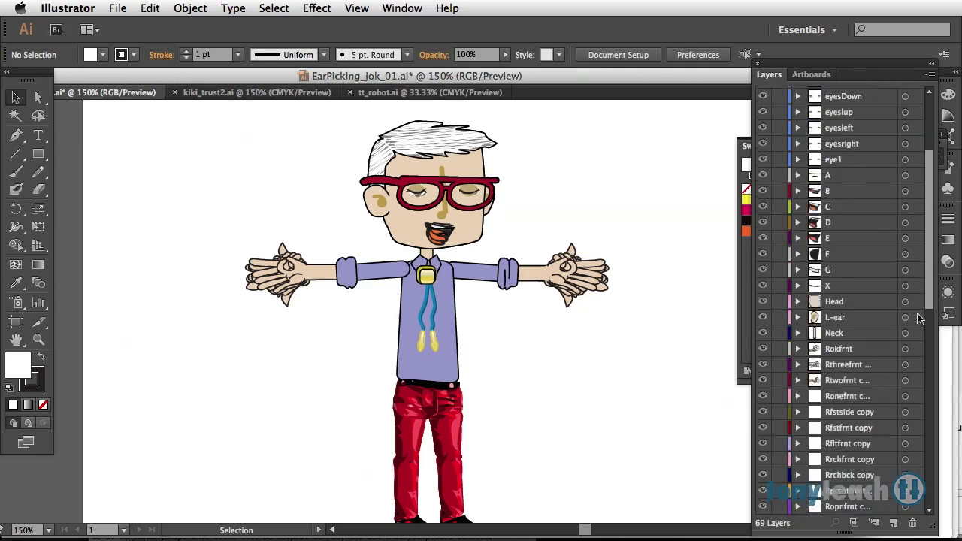
pyautogui.scroll(-3)
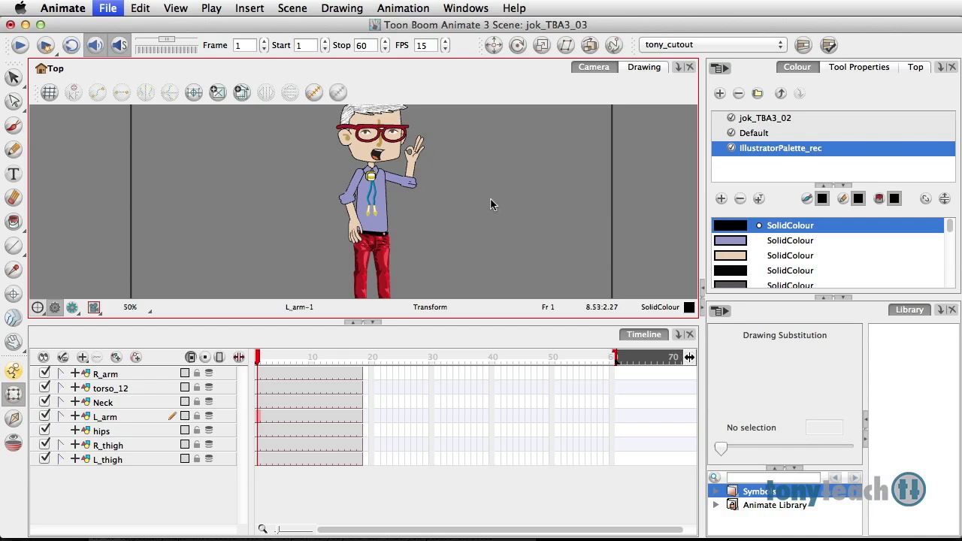
pyautogui.click(108, 9)
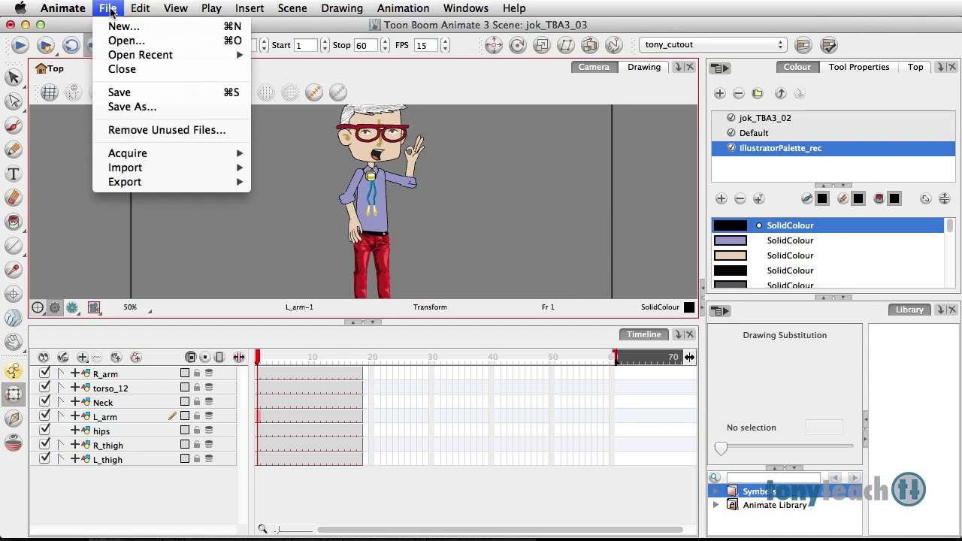
pyautogui.moveTo(123, 69)
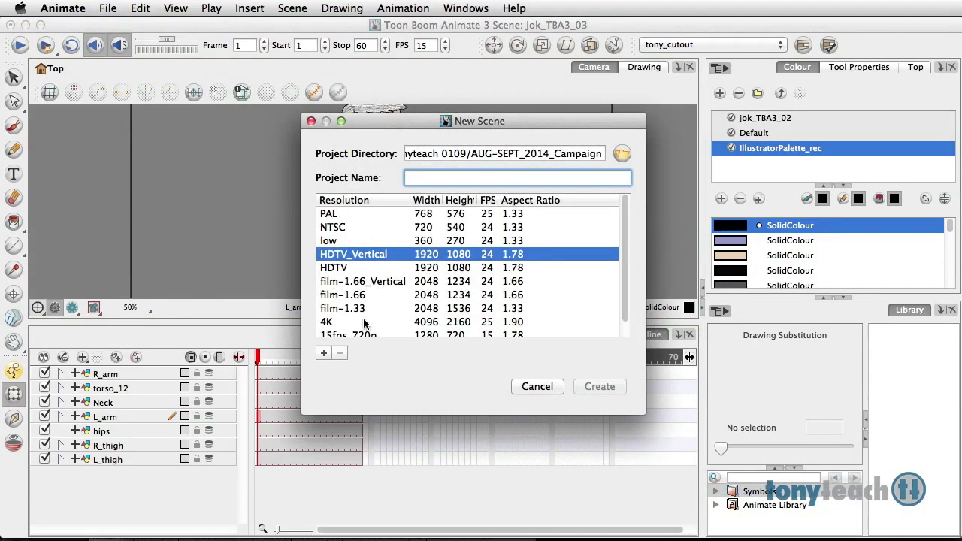
pyautogui.click(349, 322)
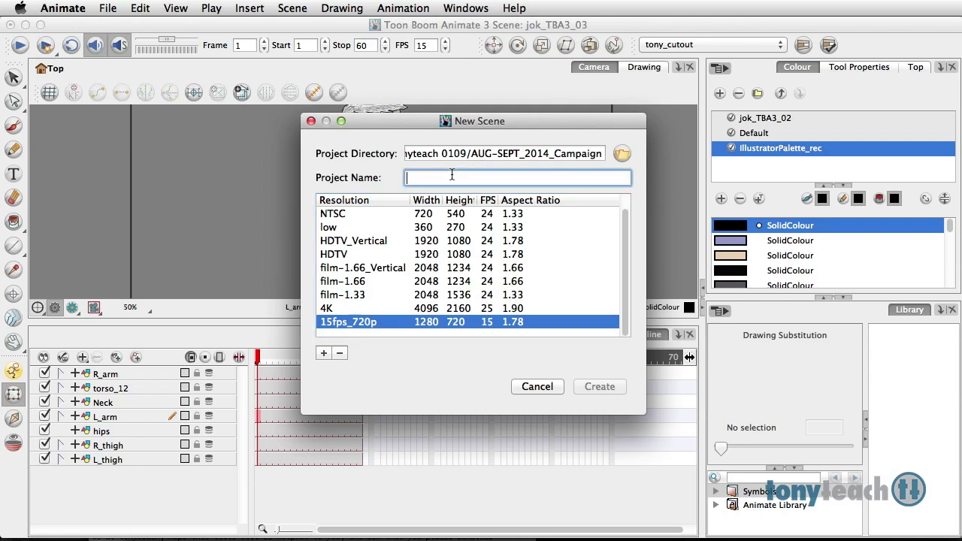
pyautogui.write('ai_2_')
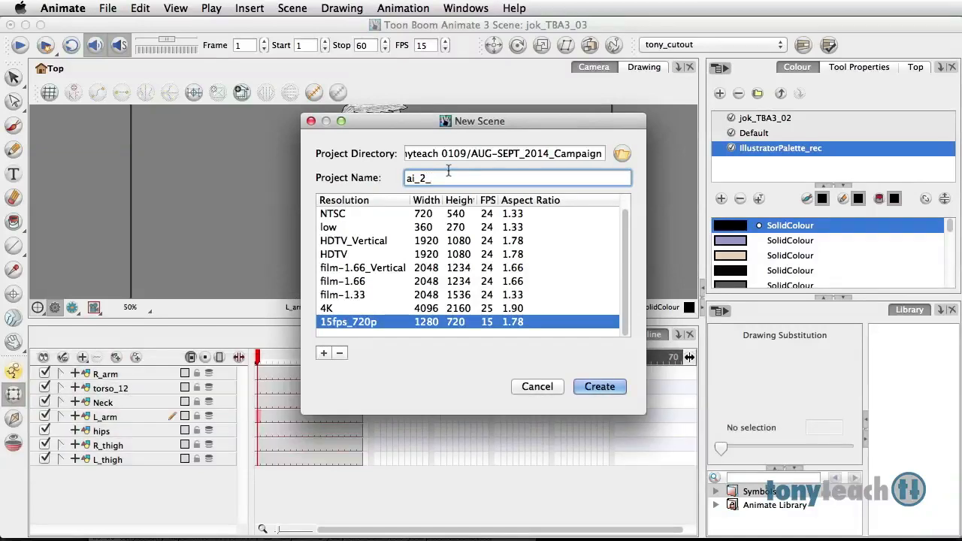
pyautogui.write('tba')
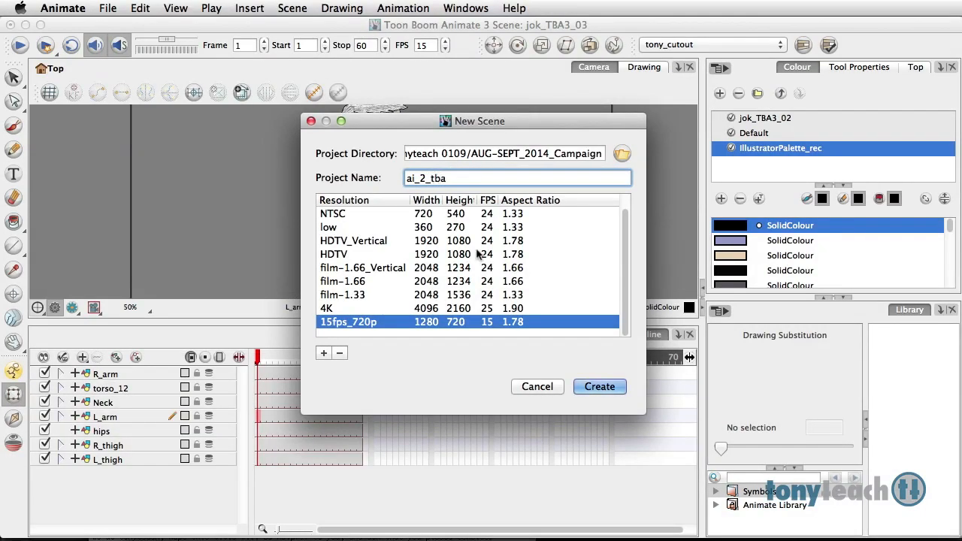
pyautogui.click(599, 386)
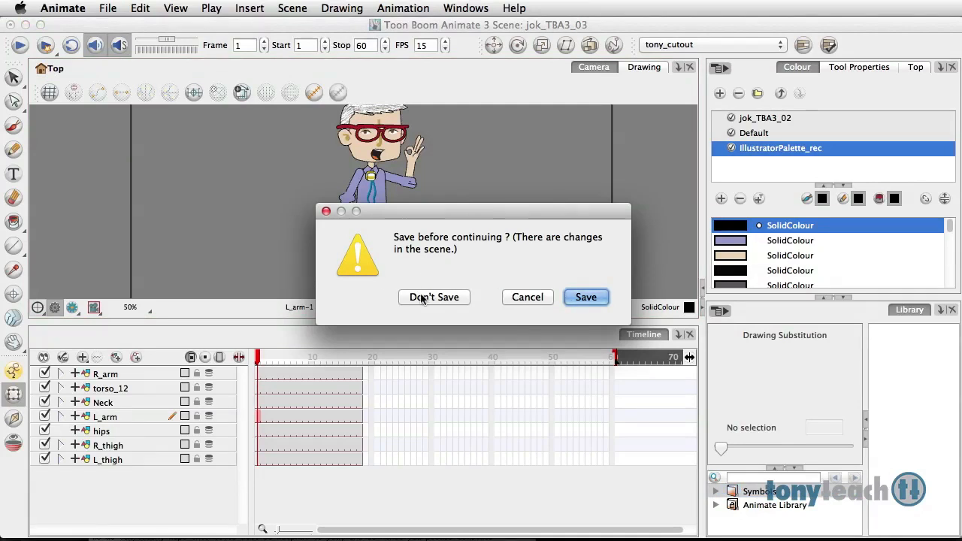
pyautogui.click(433, 297)
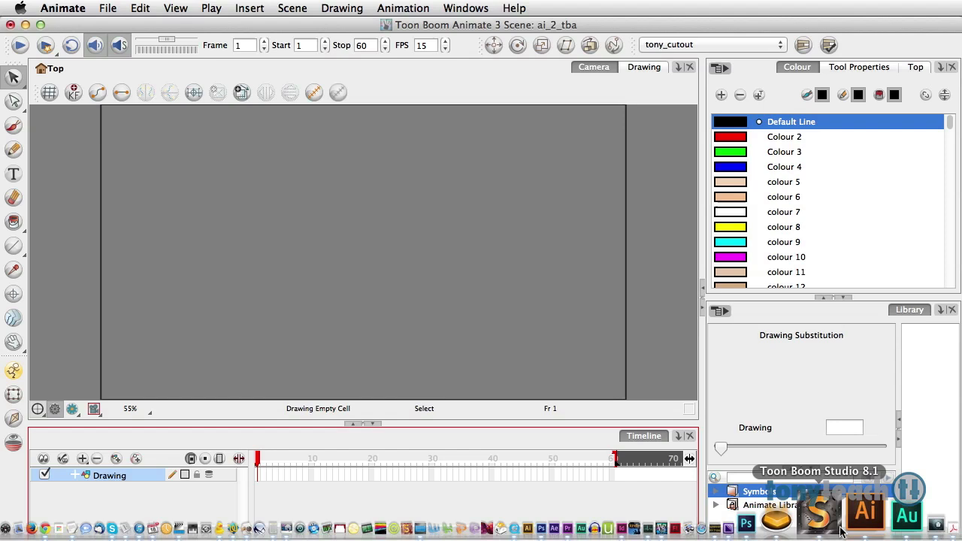
# Save the character artwork as EarPicking_jok_05.ai in the tutorials folder
pyautogui.click(835, 514)
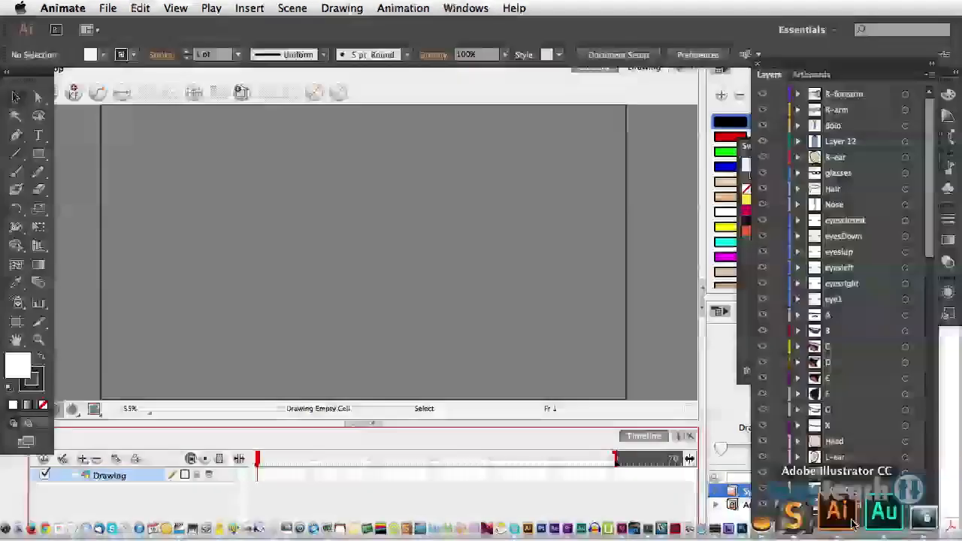
pyautogui.click(118, 9)
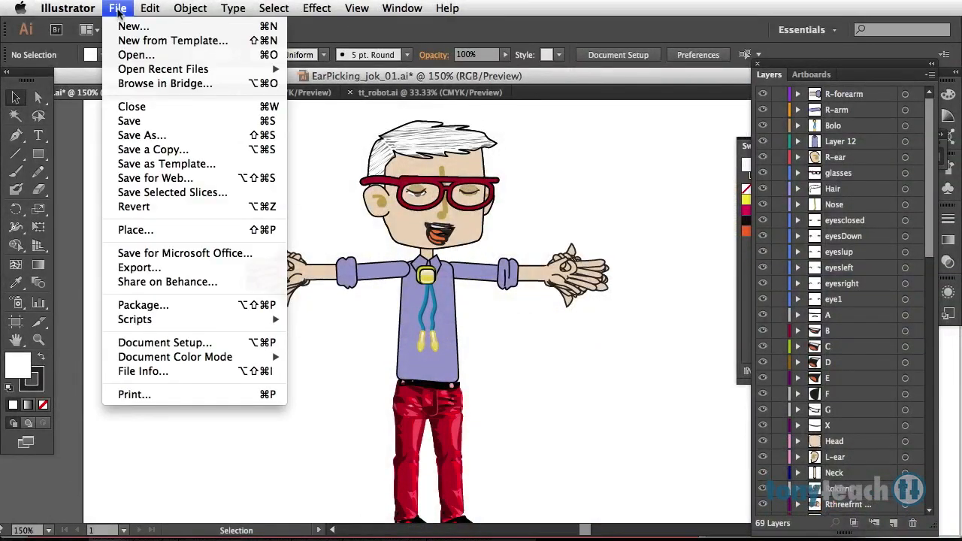
pyautogui.moveTo(142, 136)
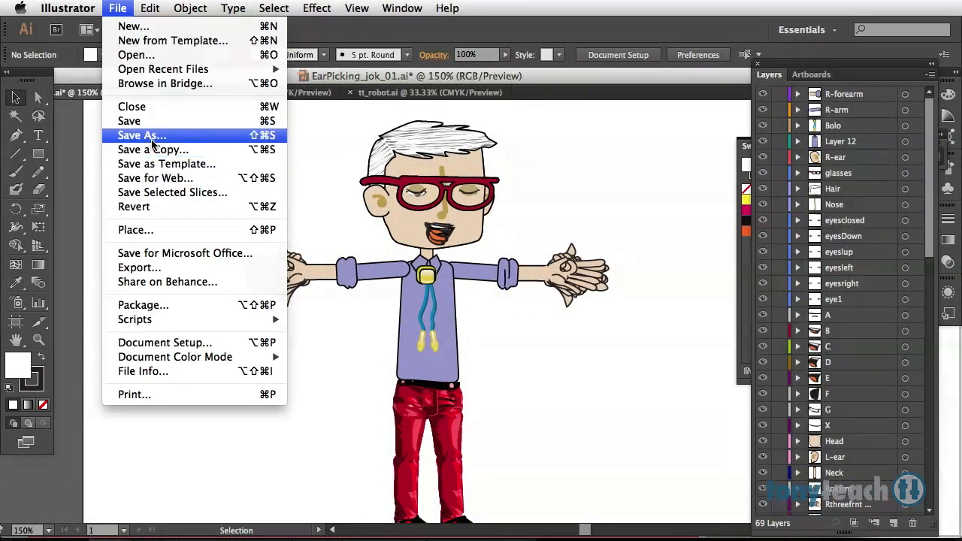
pyautogui.click(141, 135)
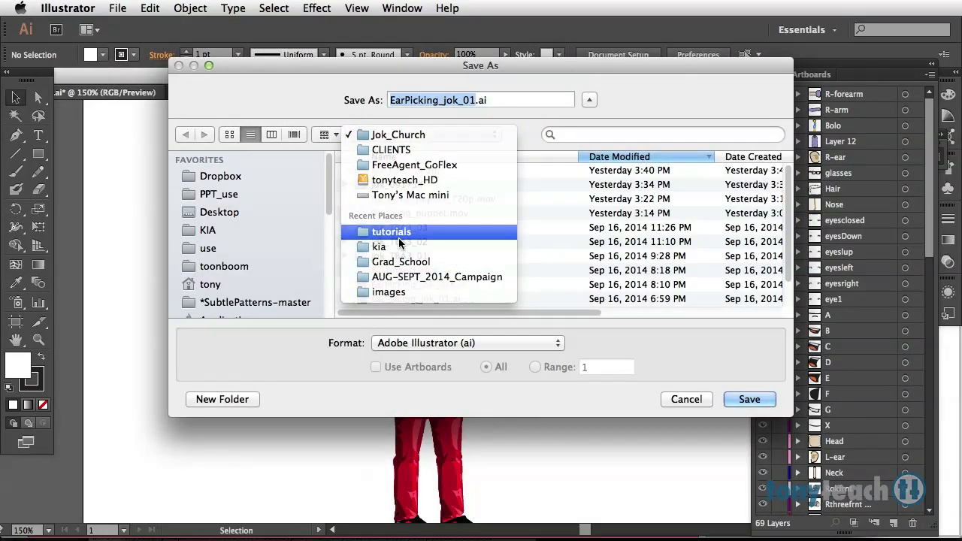
pyautogui.click(391, 231)
pyautogui.write('5')
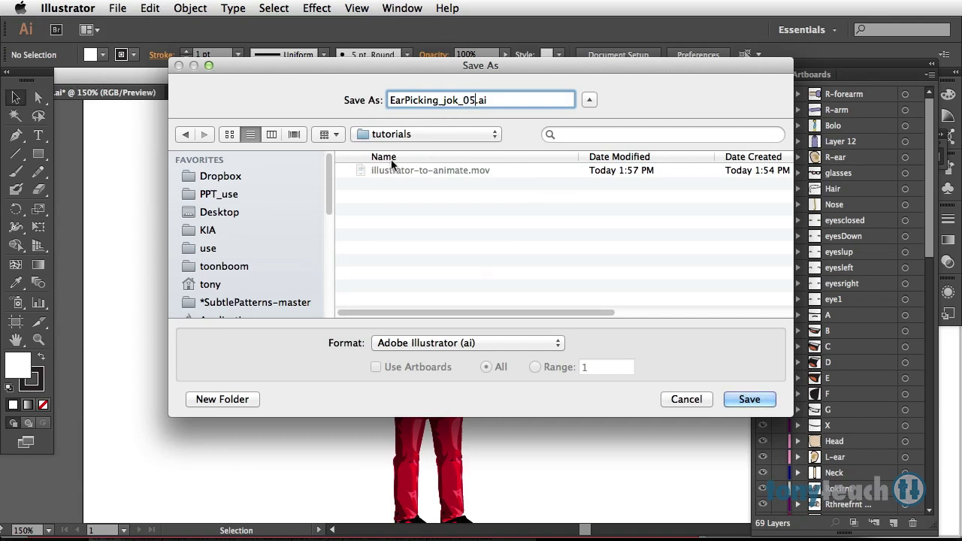
pyautogui.moveTo(688, 387)
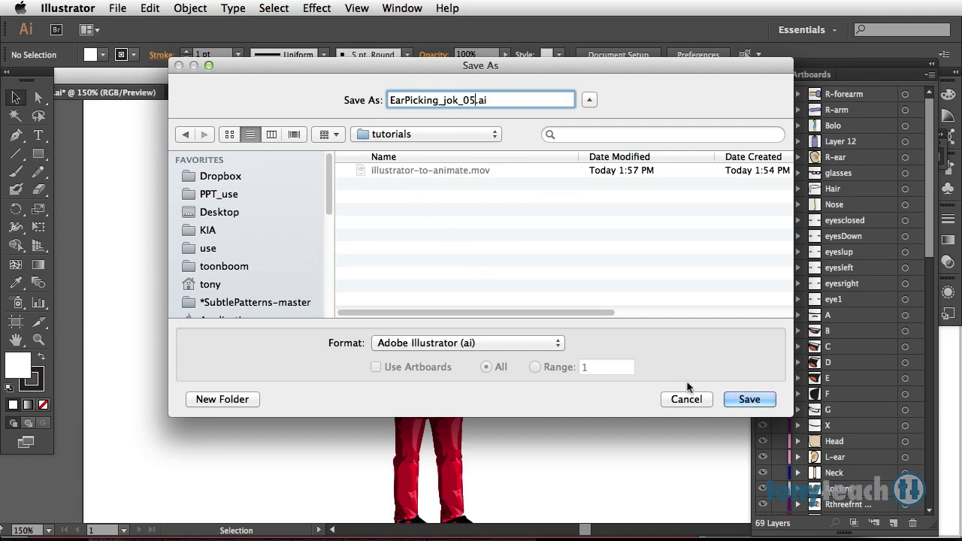
pyautogui.click(748, 400)
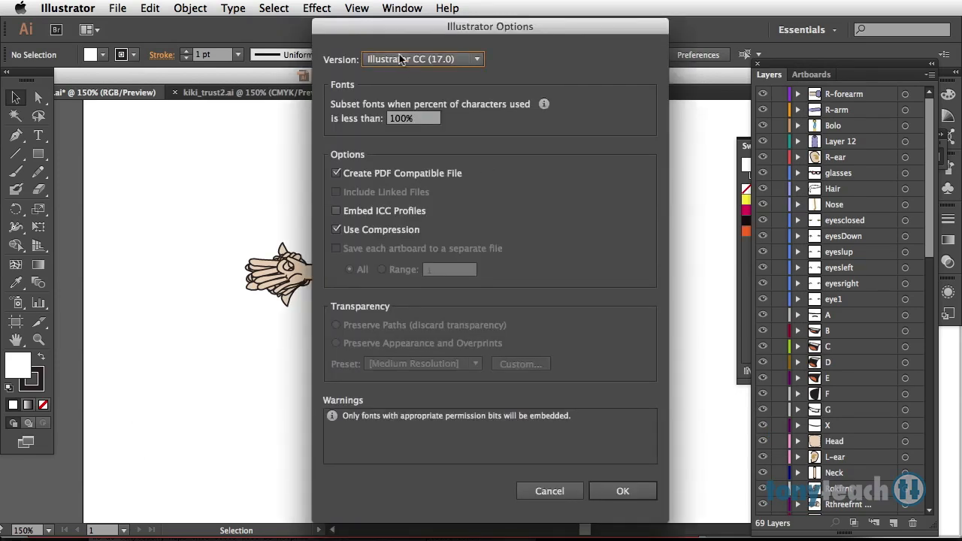
# Set the file version to Illustrator CS and accept the legacy format warning
pyautogui.click(421, 58)
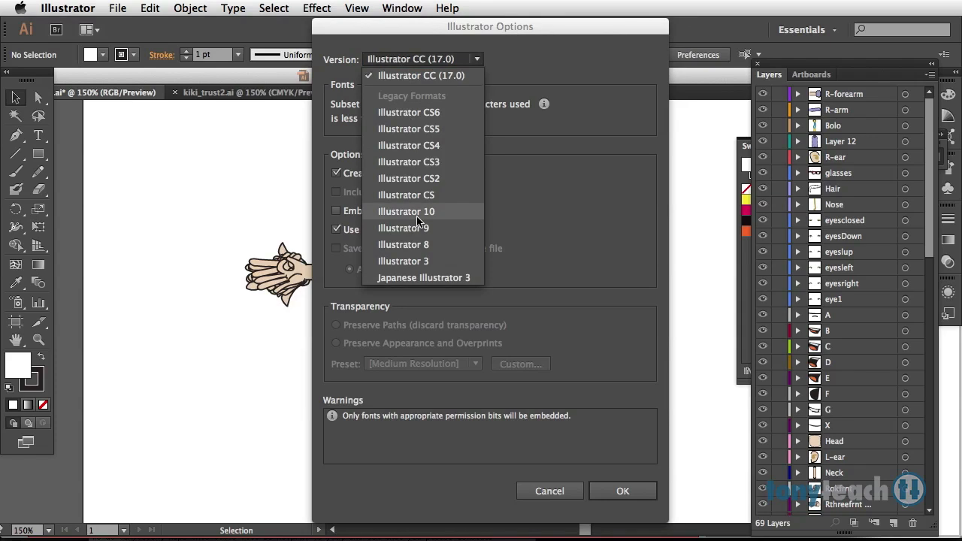
pyautogui.moveTo(422, 198)
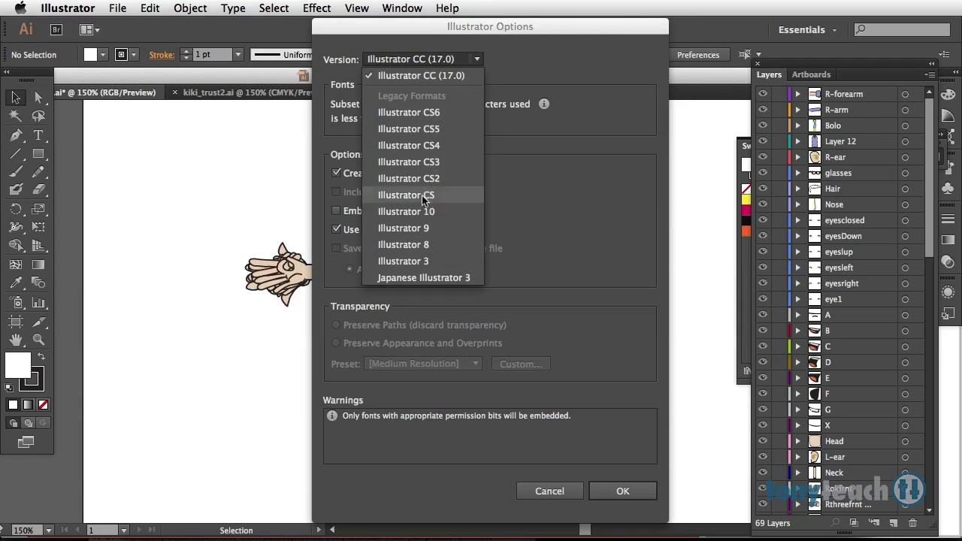
pyautogui.moveTo(429, 203)
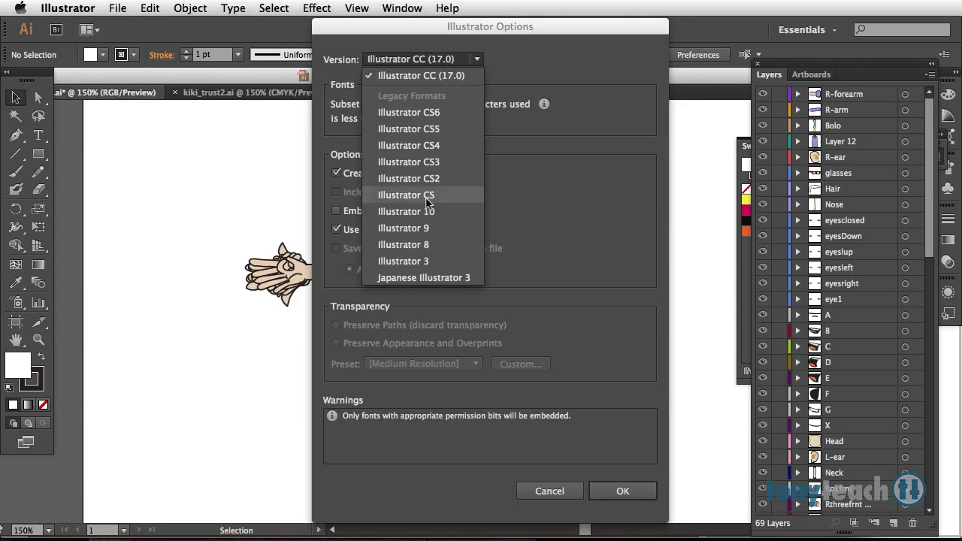
pyautogui.click(406, 196)
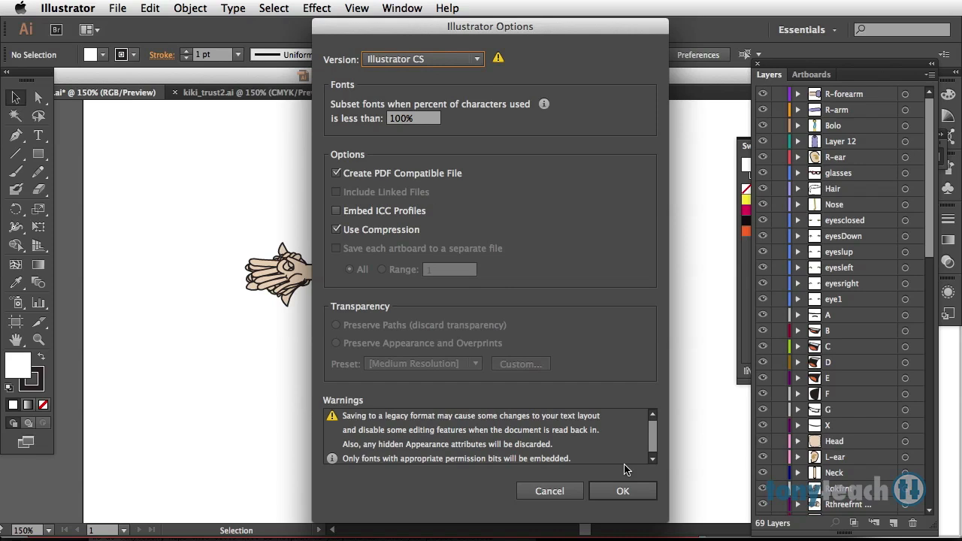
pyautogui.click(623, 491)
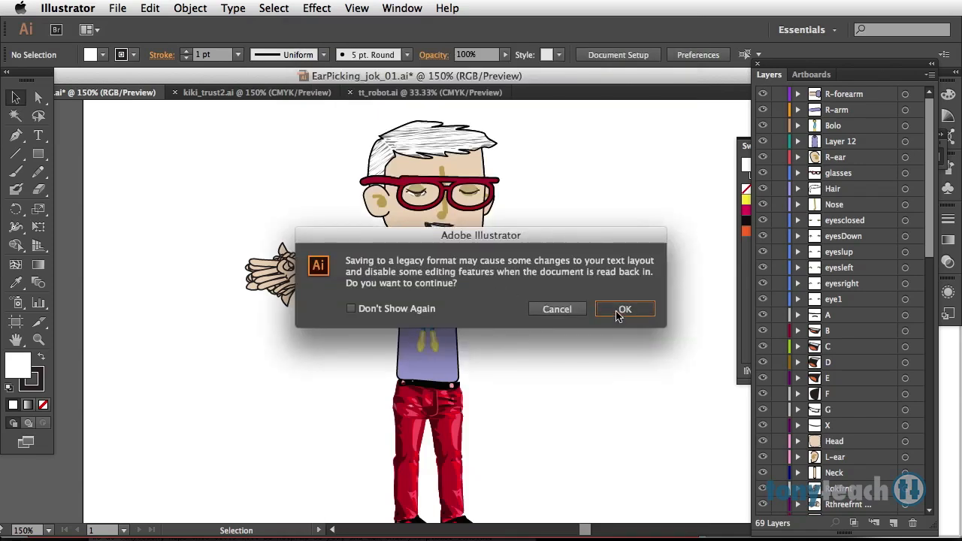
pyautogui.click(624, 310)
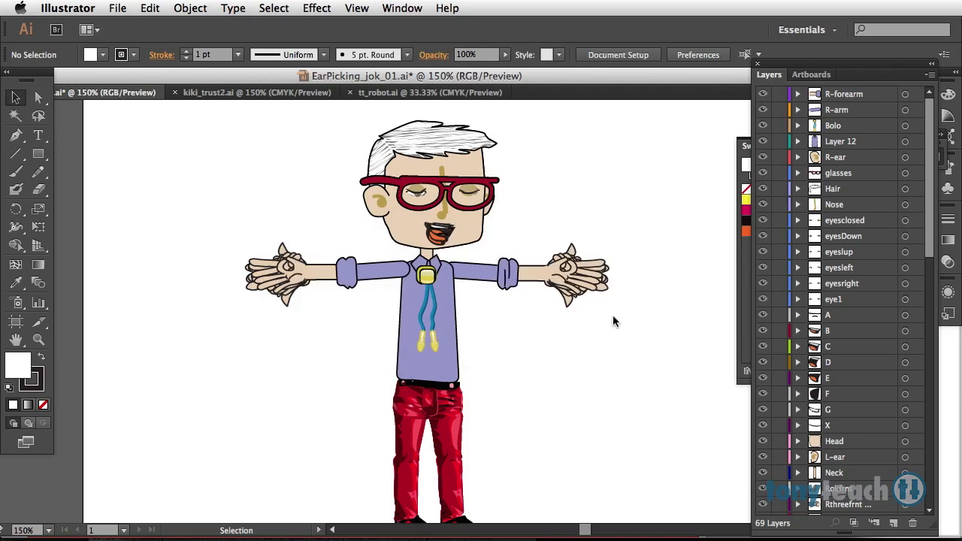
pyautogui.press('cmd+s')
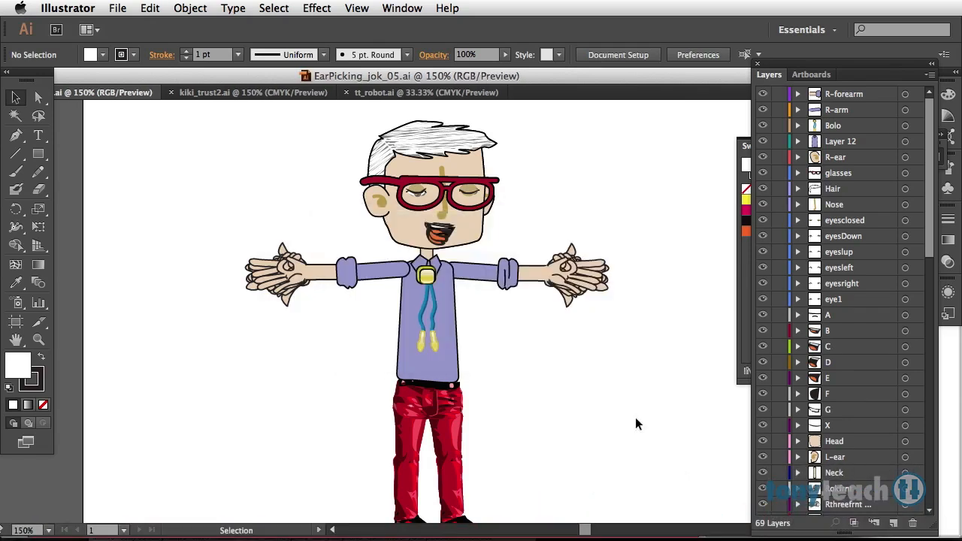
pyautogui.moveTo(716, 499)
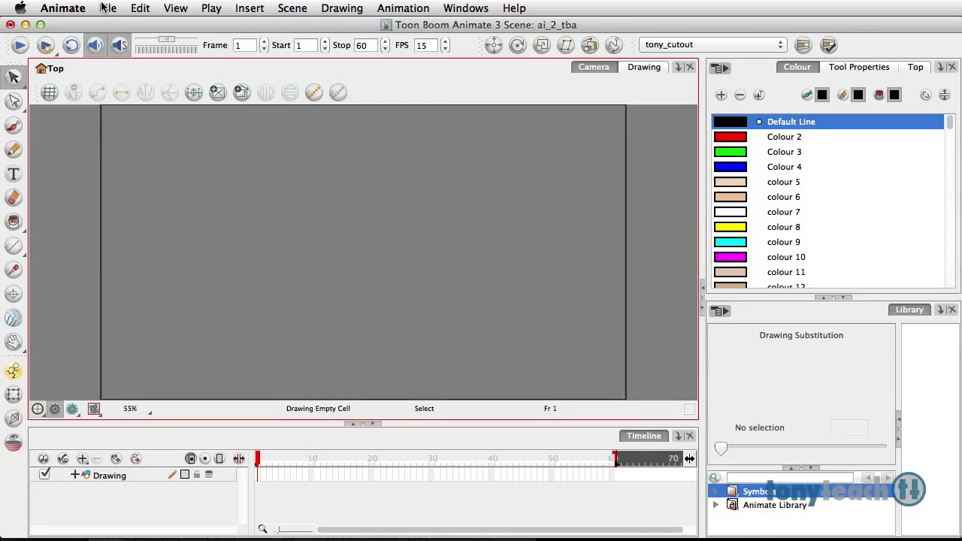
# Activate the Animate Library and head to the Illustrator file import command
pyautogui.click(108, 9)
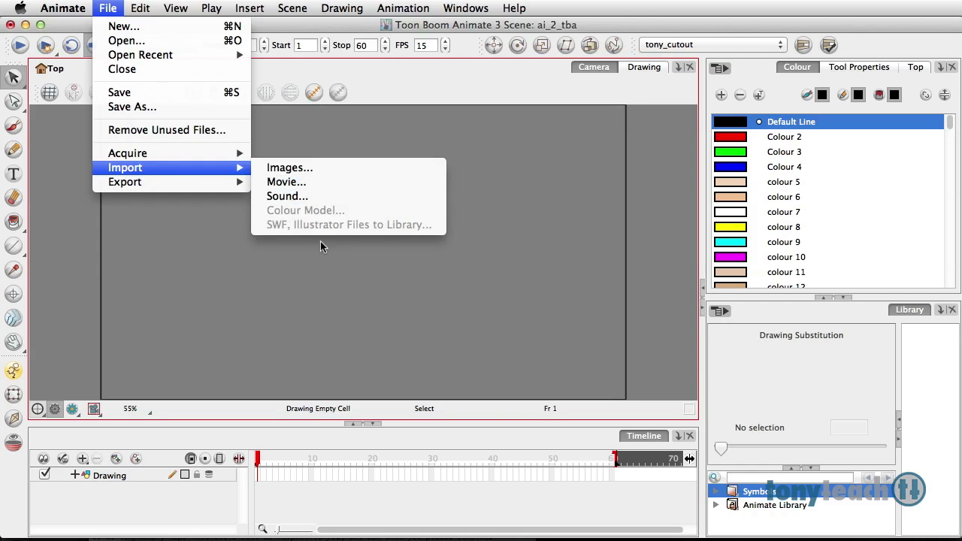
pyautogui.moveTo(322, 232)
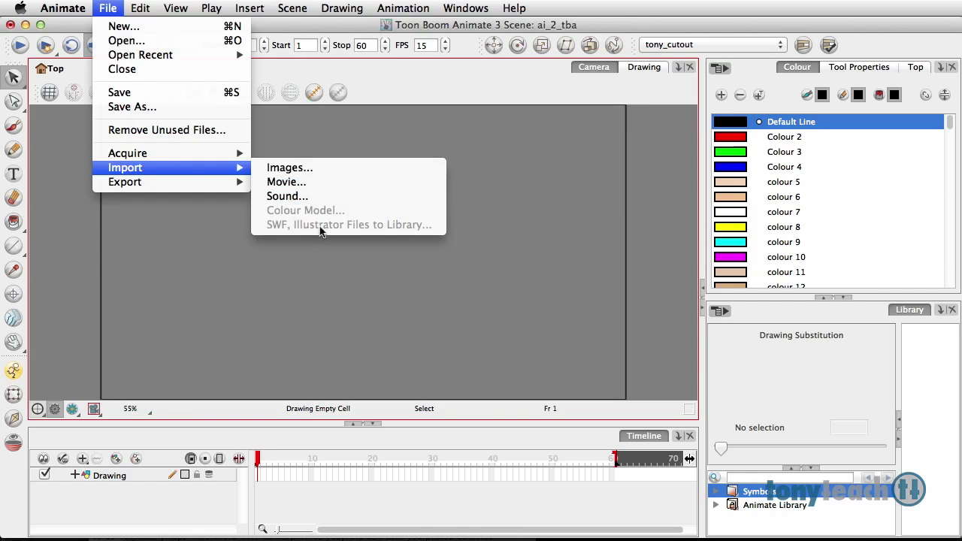
pyautogui.moveTo(160, 231)
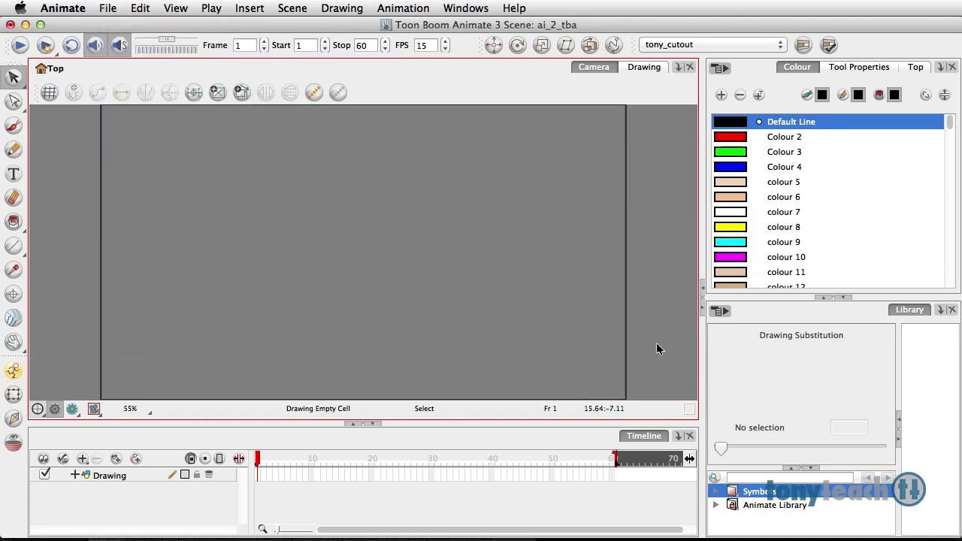
pyautogui.click(774, 505)
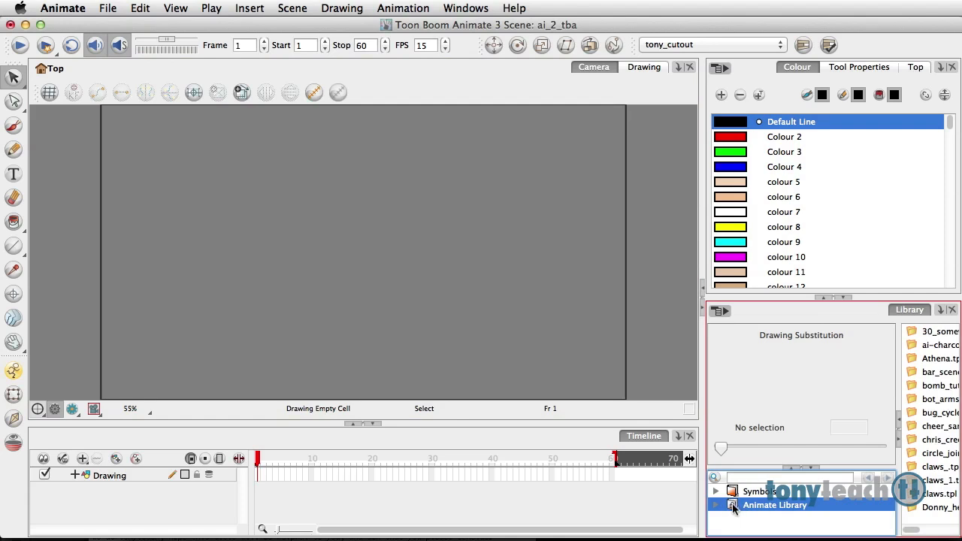
pyautogui.rightClick(774, 505)
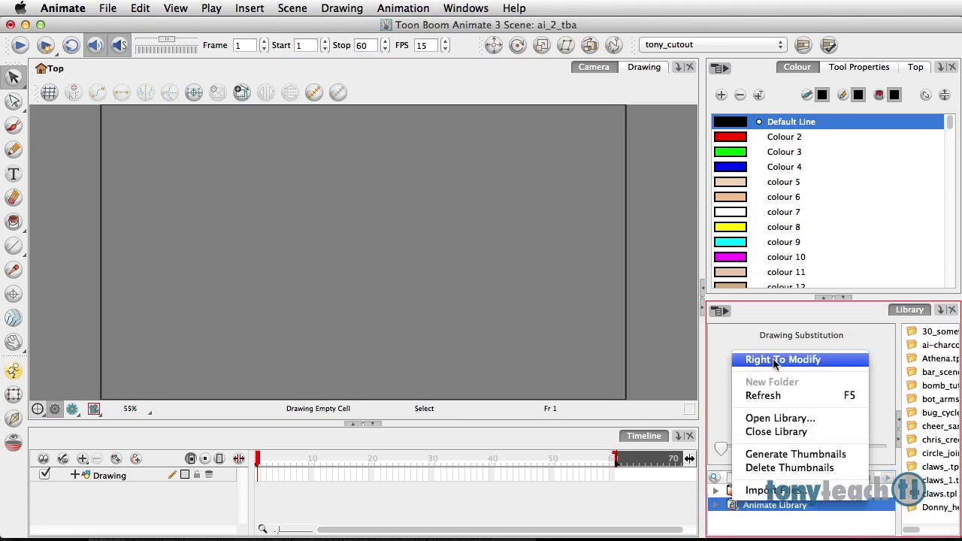
pyautogui.moveTo(782, 362)
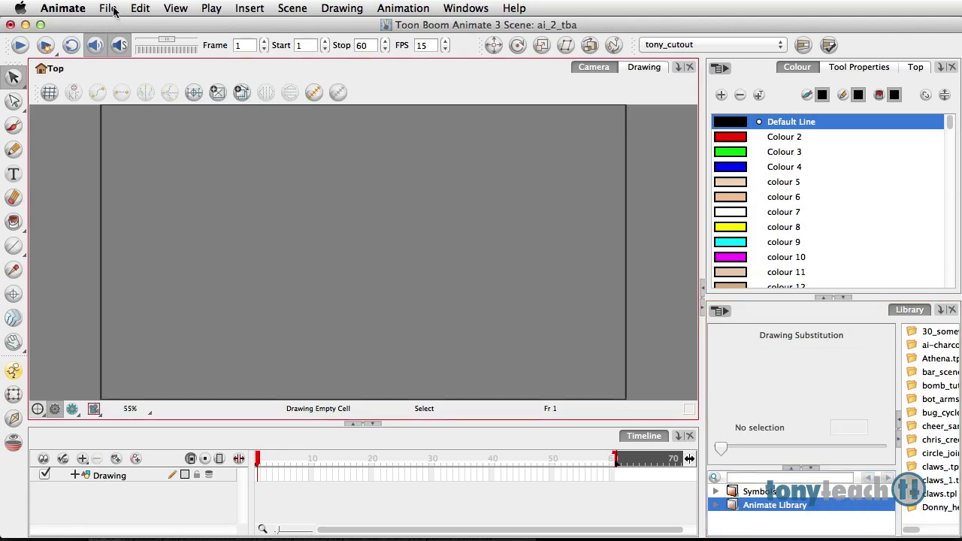
pyautogui.click(108, 9)
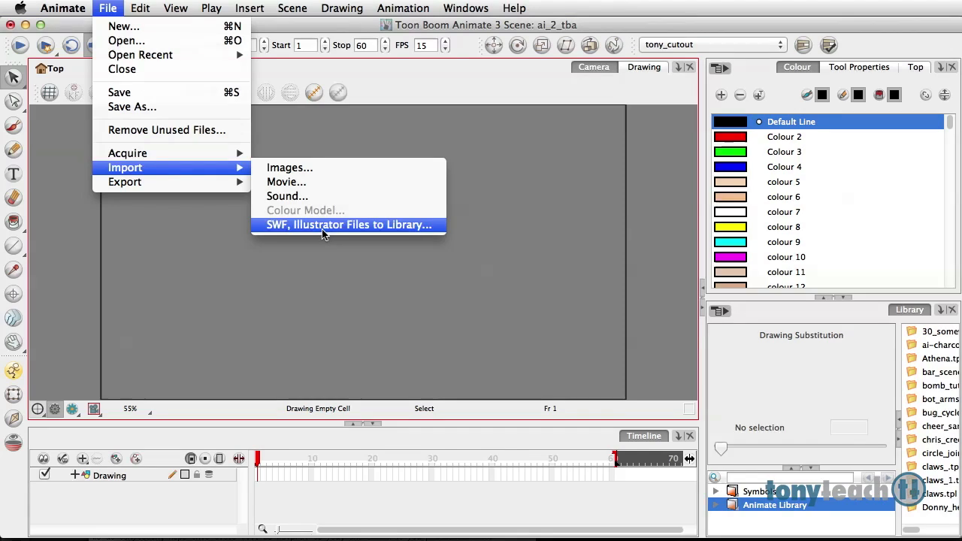
# Import EarPicking_jok_05.ai from tutorials as the EarPicking_jok_05.tpl library template
pyautogui.click(348, 225)
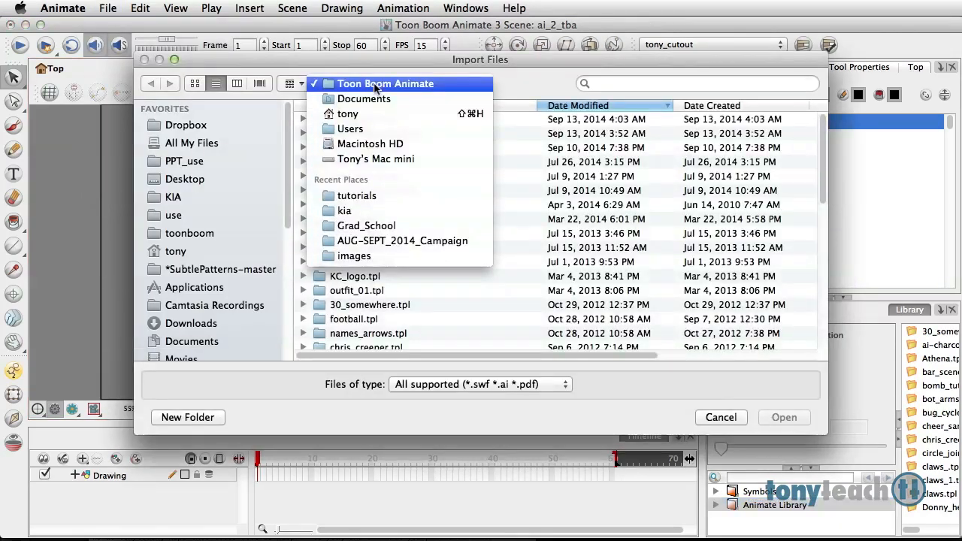
pyautogui.click(358, 195)
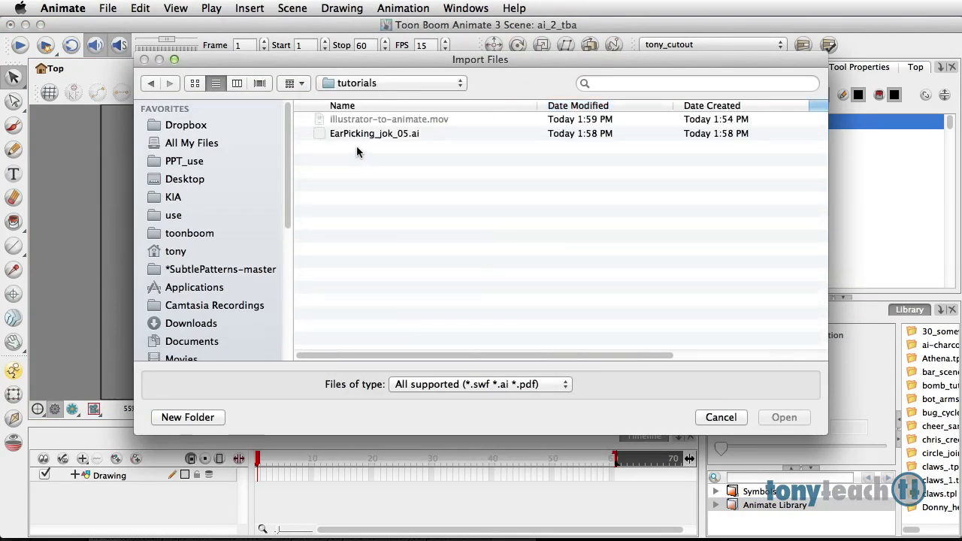
pyautogui.click(374, 133)
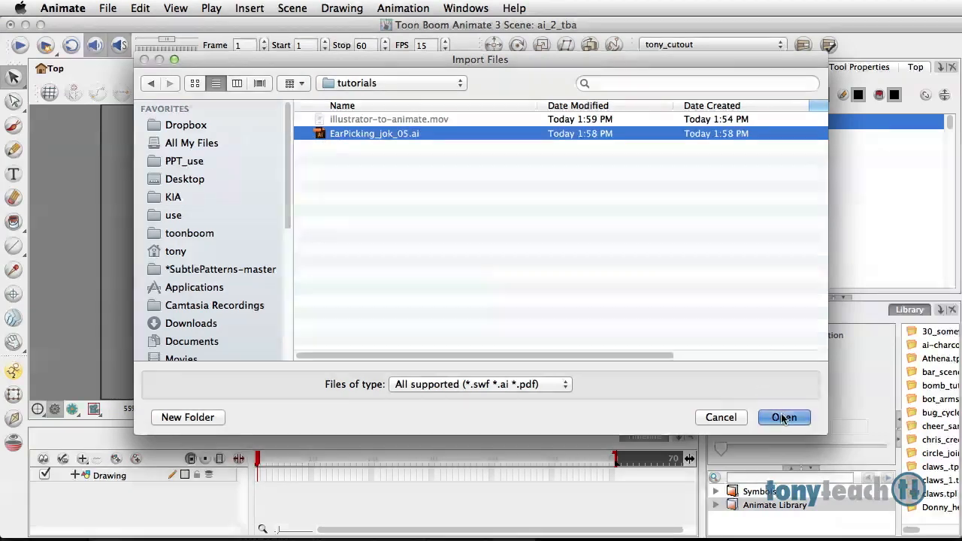
pyautogui.click(785, 418)
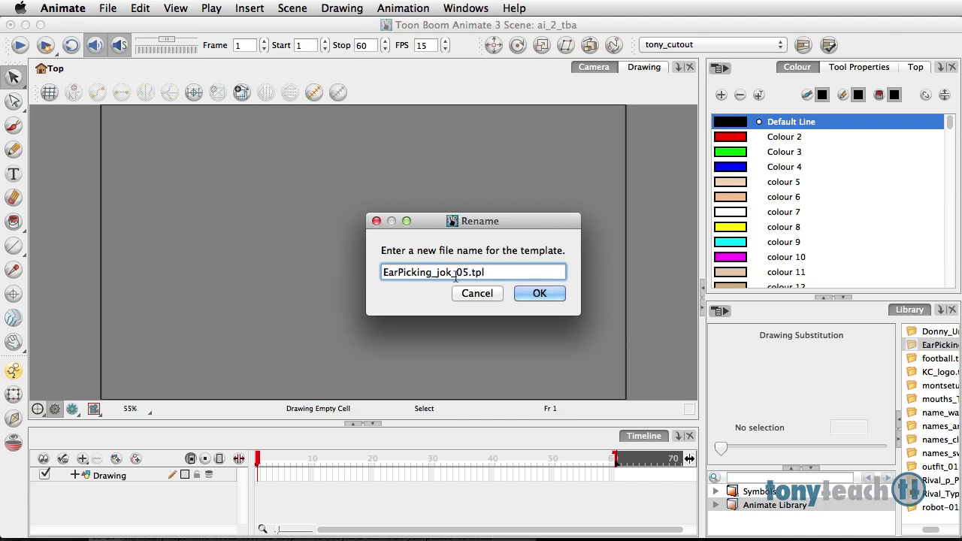
pyautogui.click(539, 293)
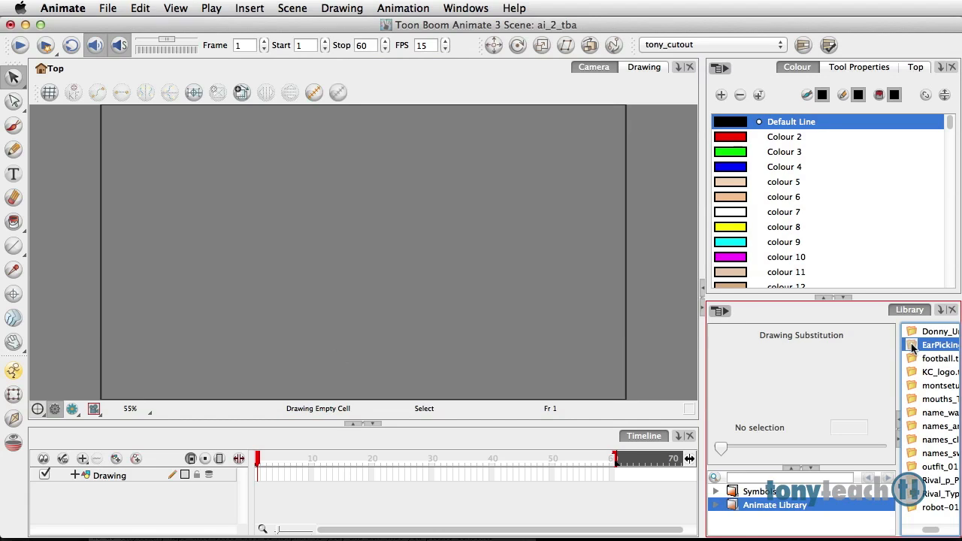
# Drop the EarPicking template into the Camera view and recover its original colours
pyautogui.click(935, 344)
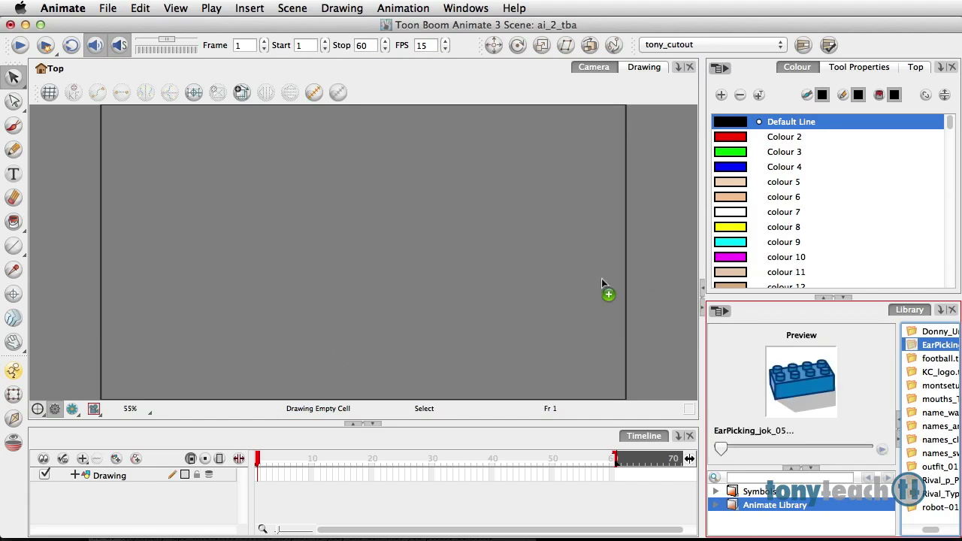
pyautogui.moveTo(354, 262)
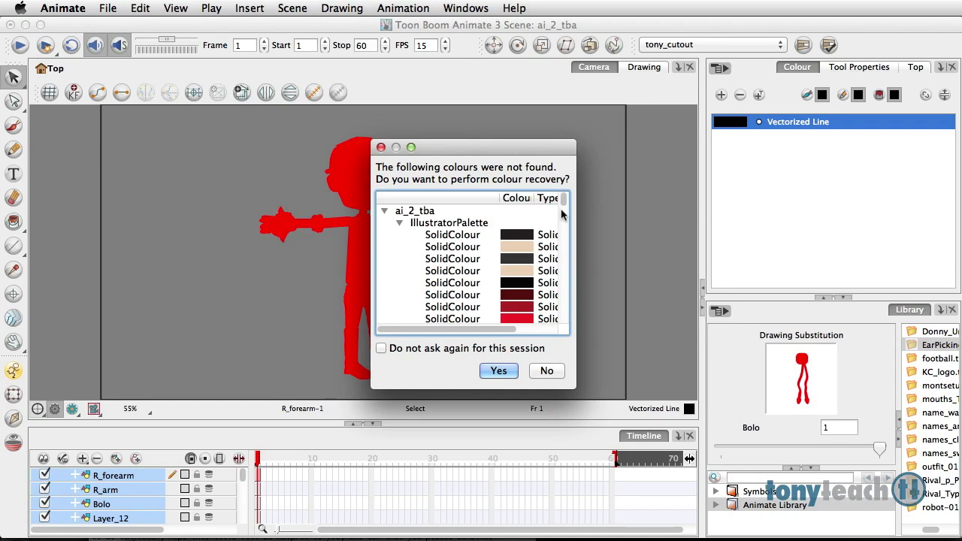
pyautogui.scroll(-3)
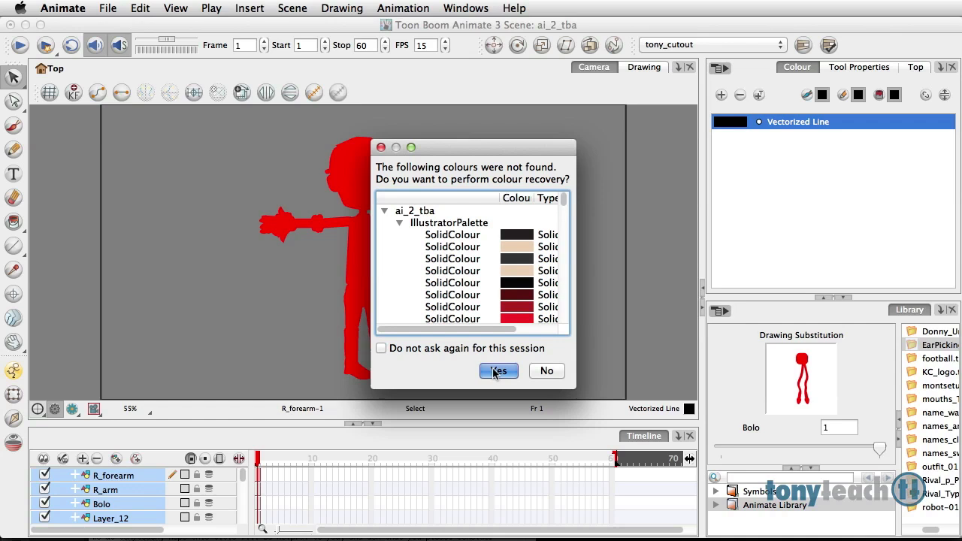
pyautogui.click(499, 370)
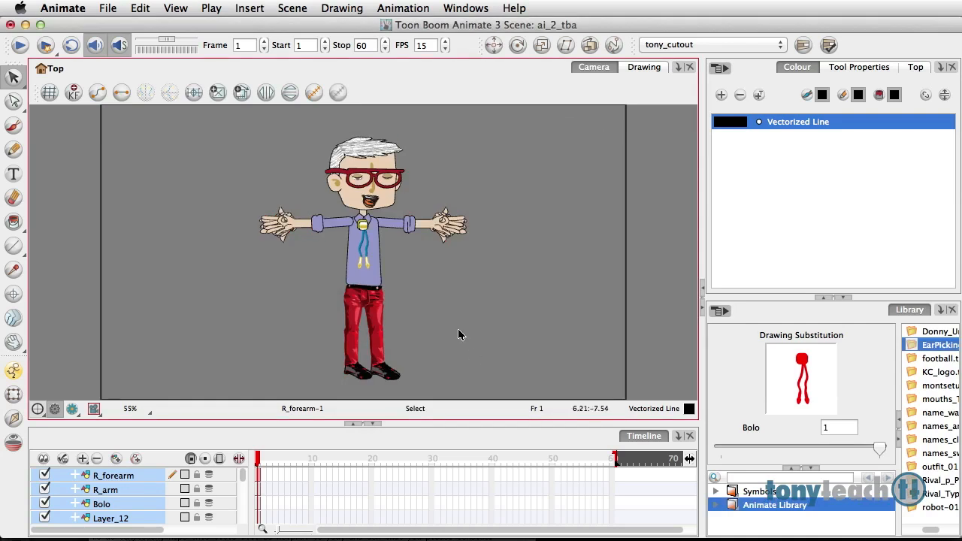
pyautogui.moveTo(442, 236)
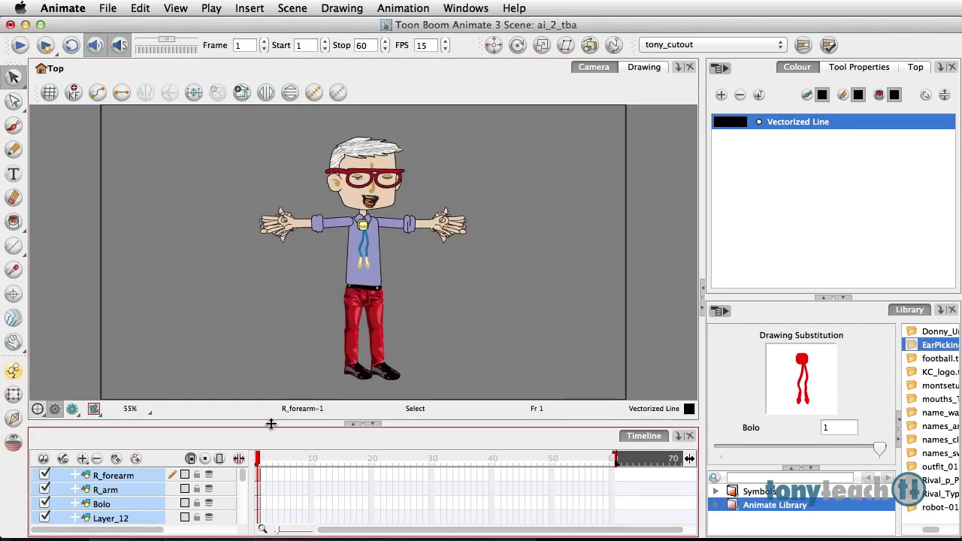
pyautogui.moveTo(267, 325)
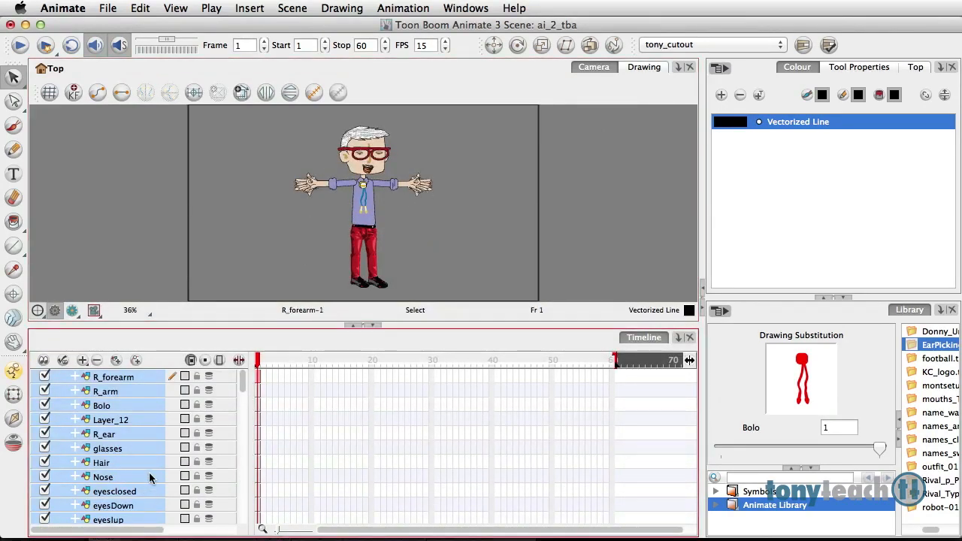
# Scroll the layer list down to the lettered A–X mouth-shape layers
pyautogui.scroll(-3)
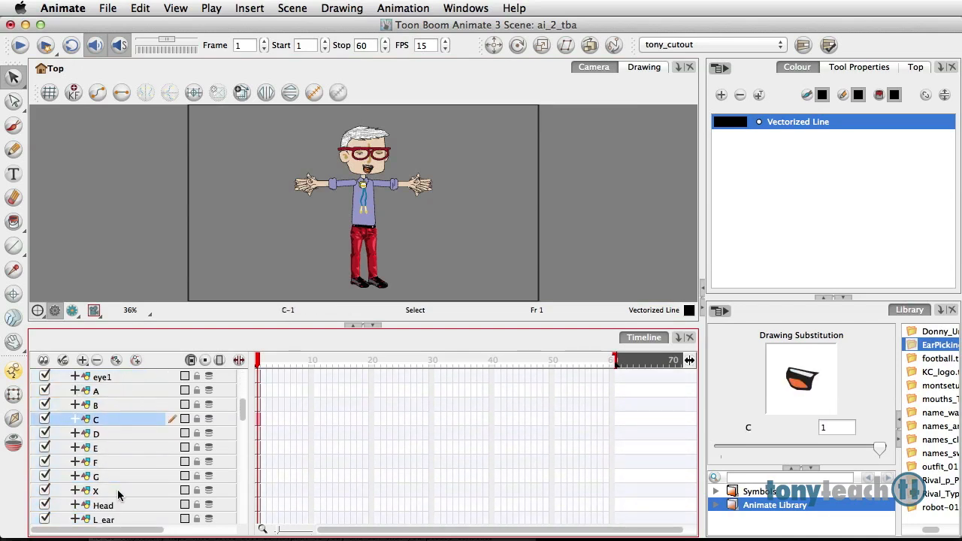
pyautogui.scroll(-3)
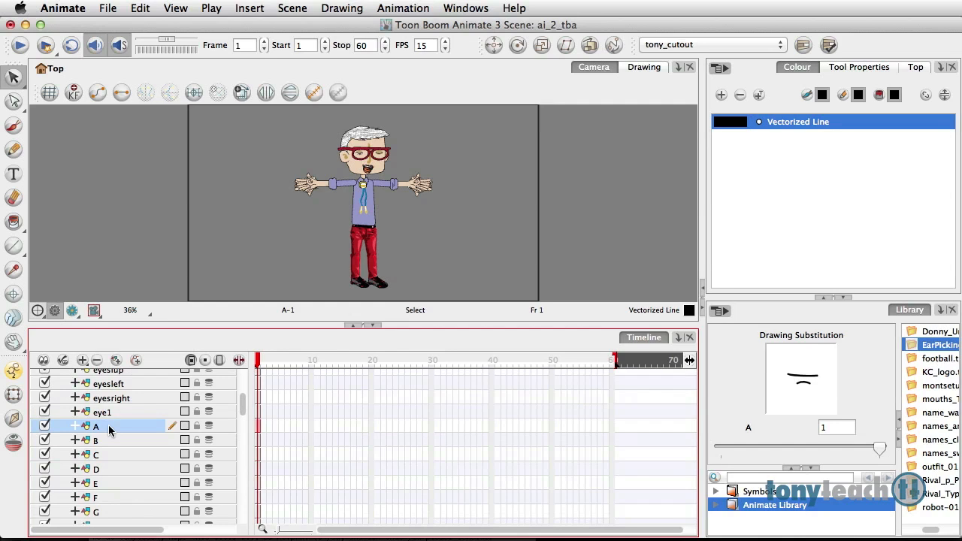
pyautogui.scroll(-3)
pyautogui.write('mouths')
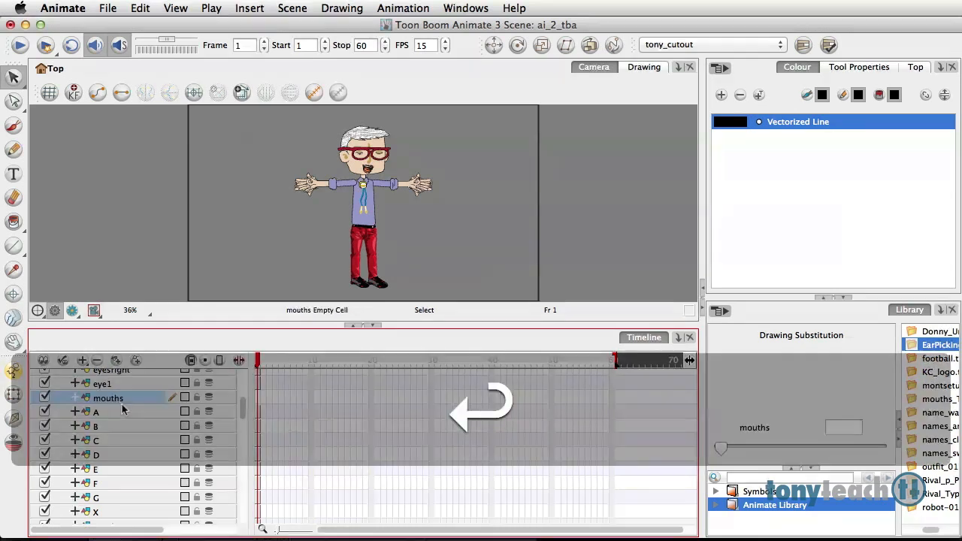
# Select the A mouth layer beneath the new mouths layer
pyautogui.click(96, 412)
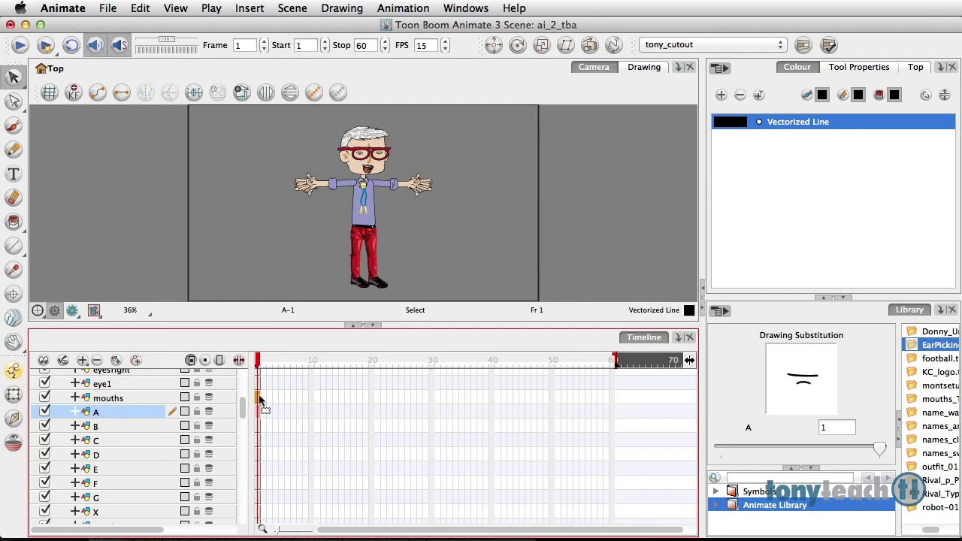
# Inspect the mouths, A and B layer cells across frames 1 and 2
pyautogui.click(108, 397)
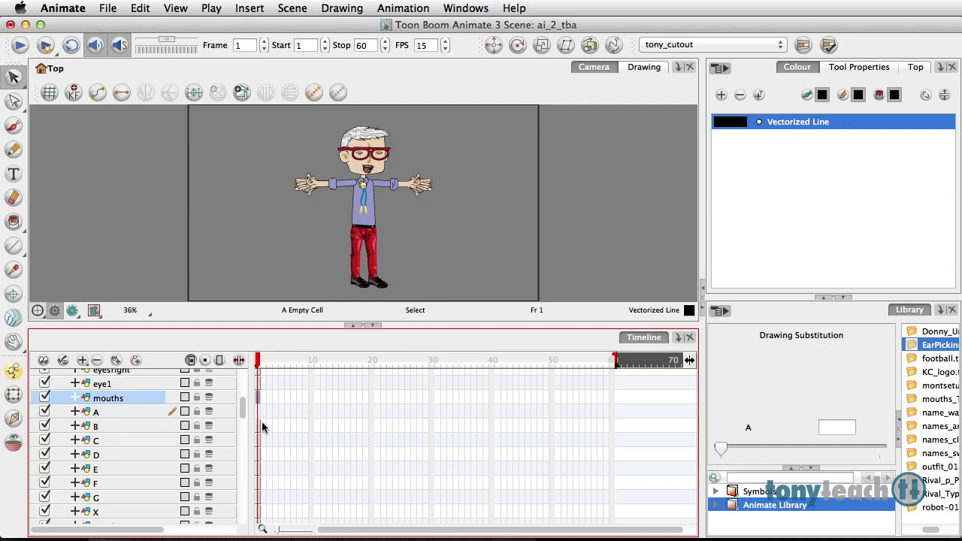
pyautogui.click(96, 427)
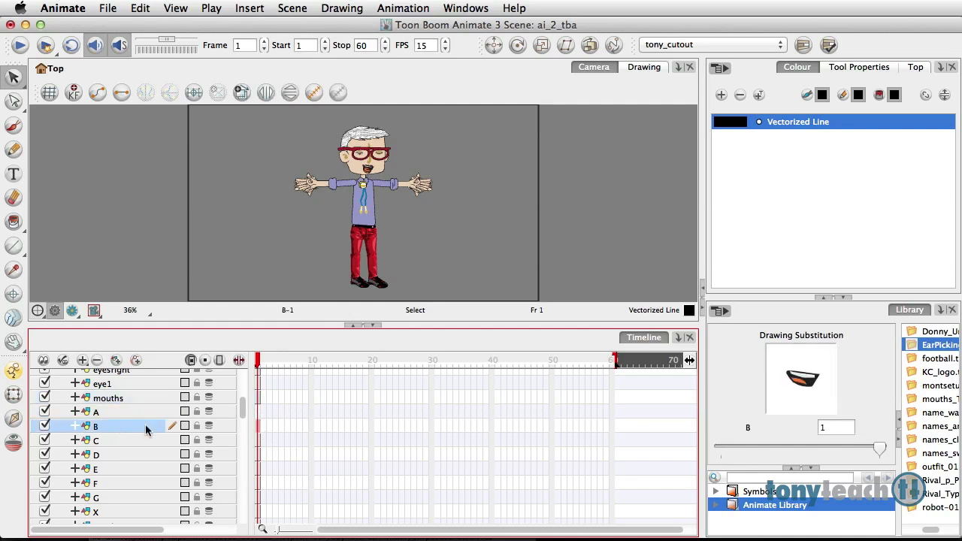
pyautogui.moveTo(261, 433)
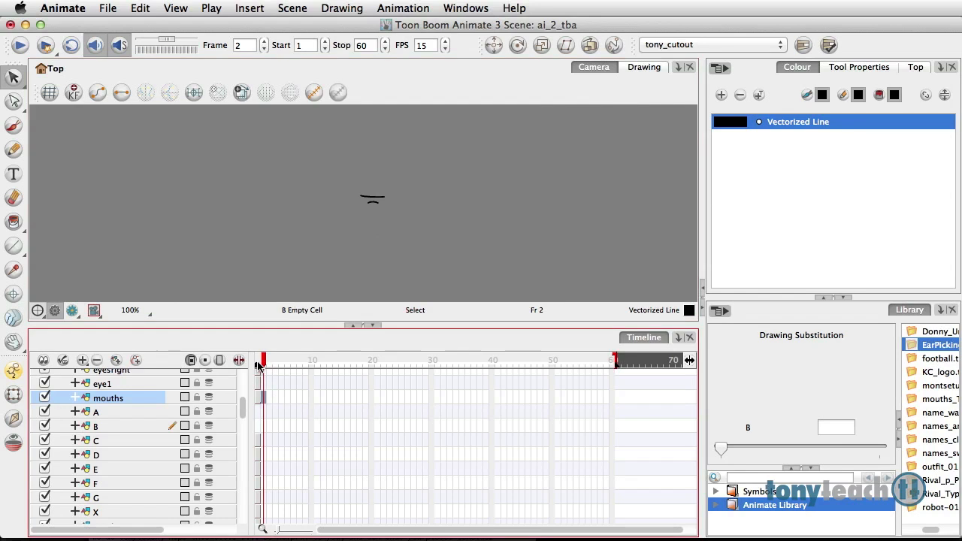
pyautogui.click(258, 361)
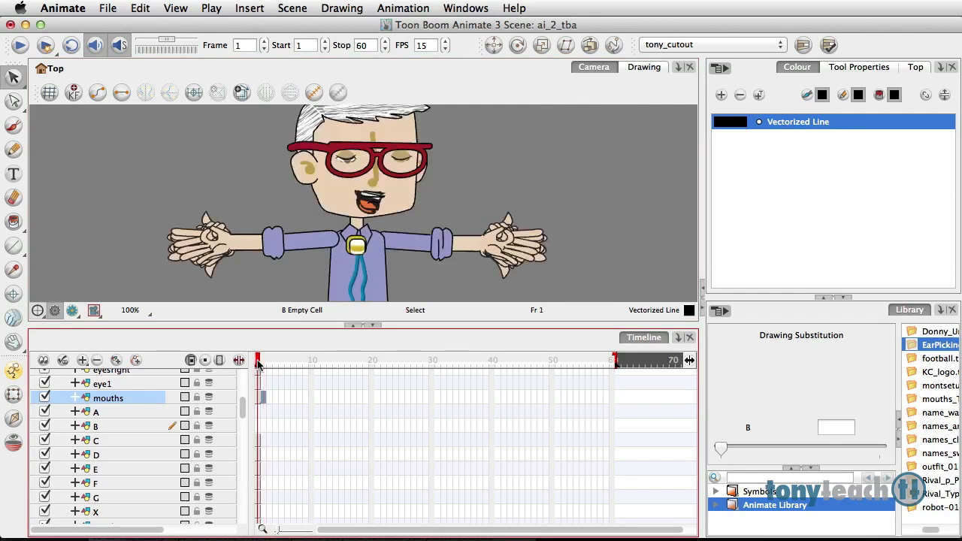
pyautogui.click(263, 361)
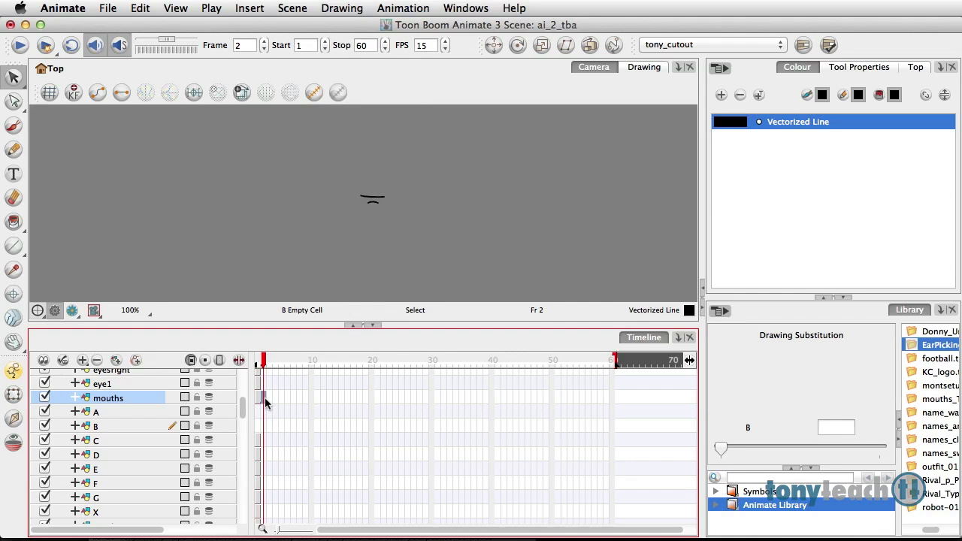
pyautogui.click(278, 530)
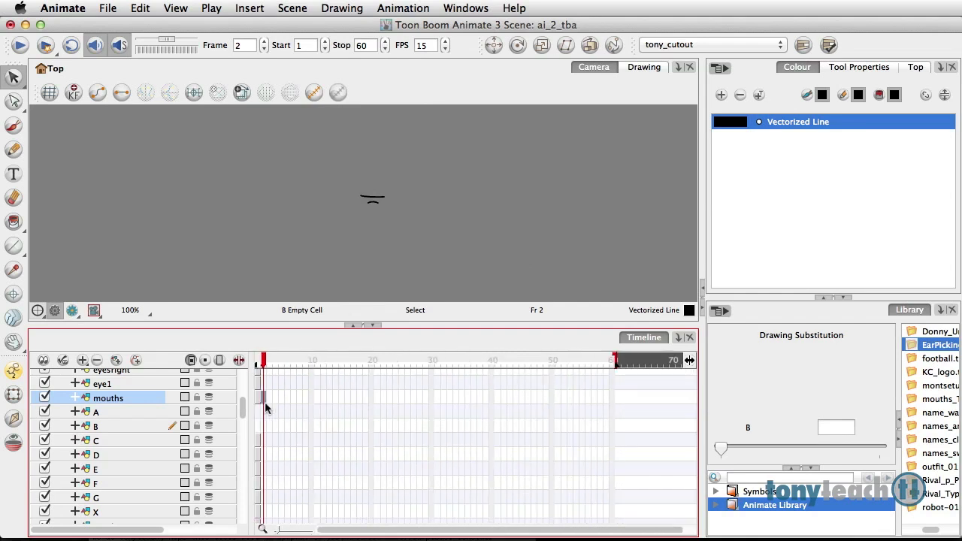
# Copy layer A's drawing and paste it onto the mouths layer, then undo the paste
pyautogui.click(96, 412)
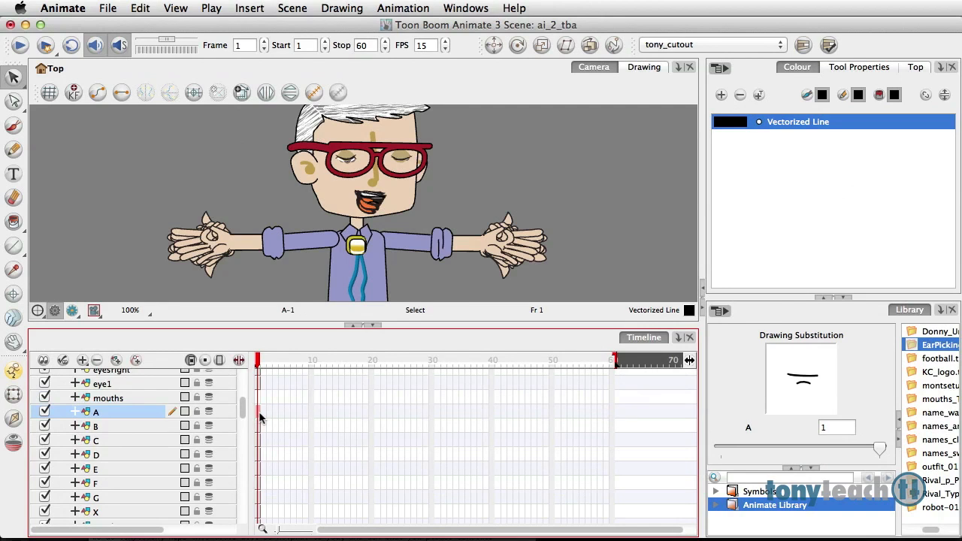
pyautogui.press('cmd+c')
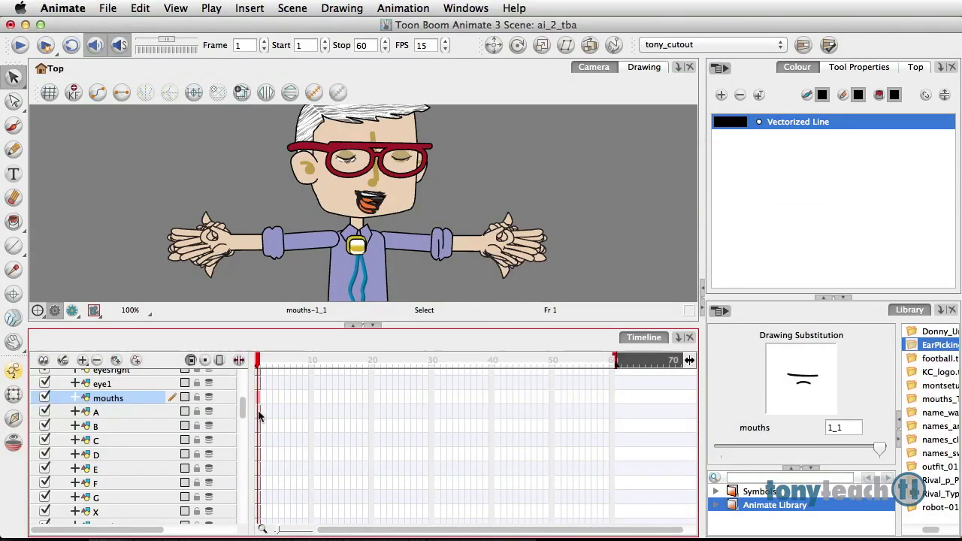
pyautogui.click(96, 426)
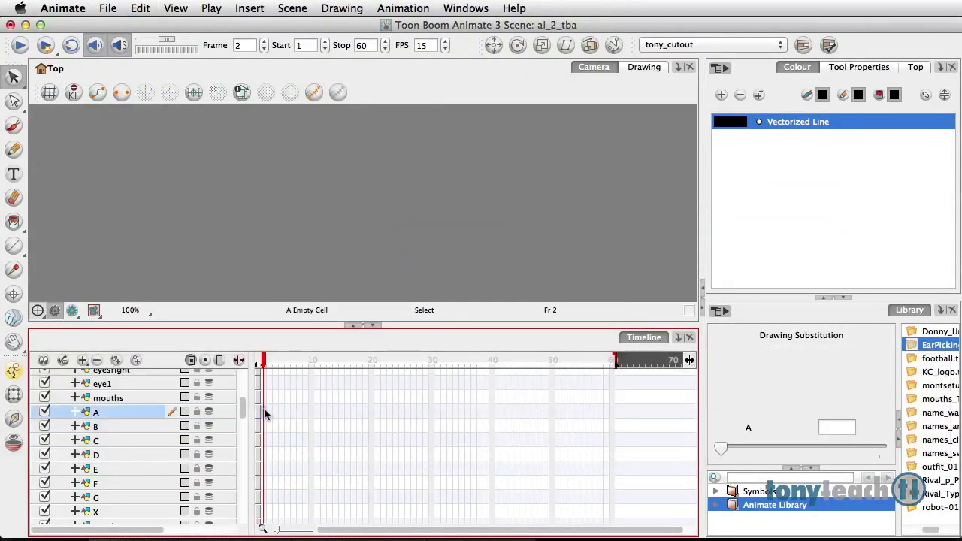
pyautogui.press('cmd+v')
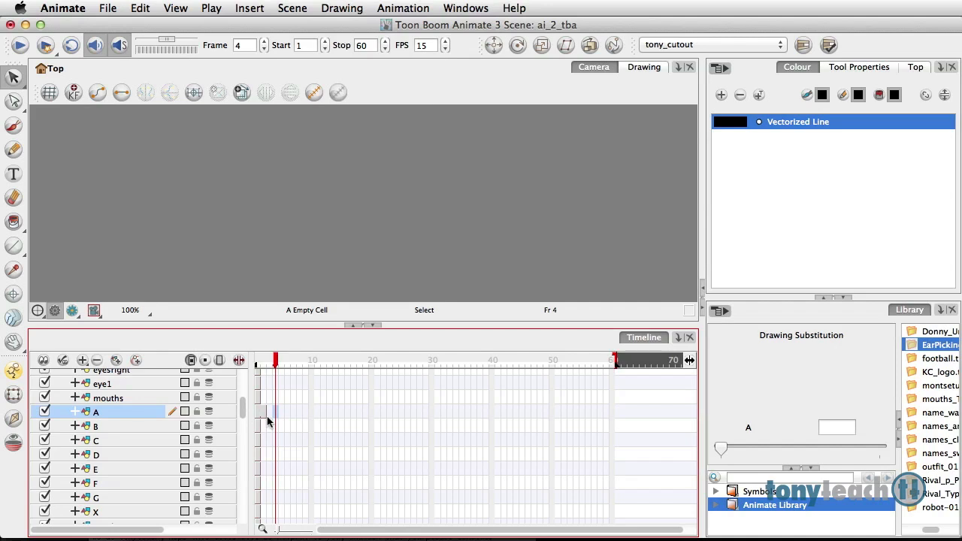
pyautogui.press('cmd+z')
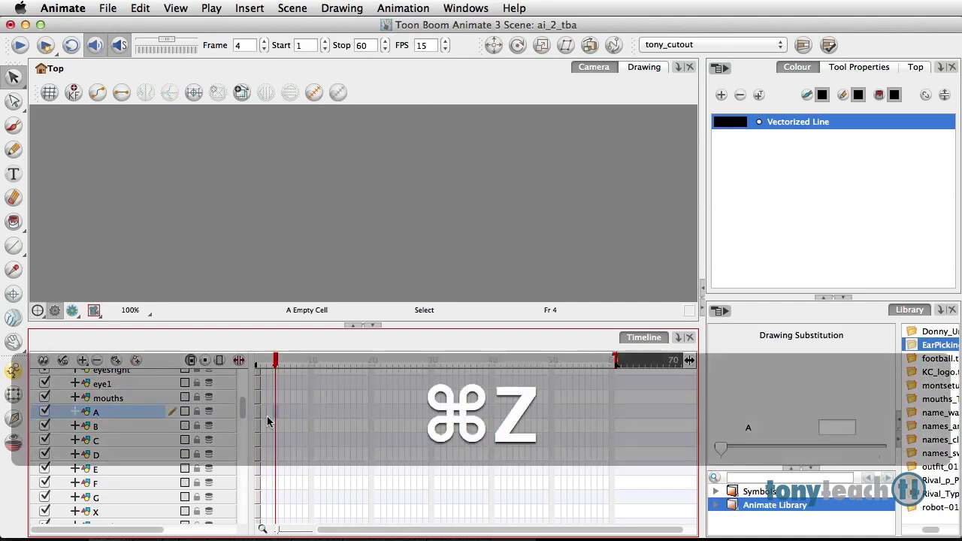
# Undo again, return to the Select tool and cut the A mouth drawing cell
pyautogui.press('cmd+z')
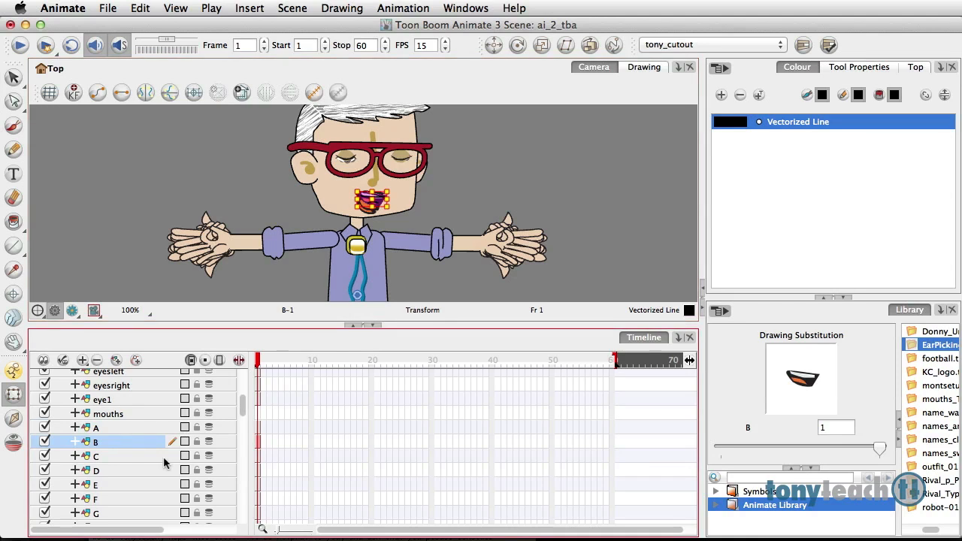
pyautogui.click(12, 78)
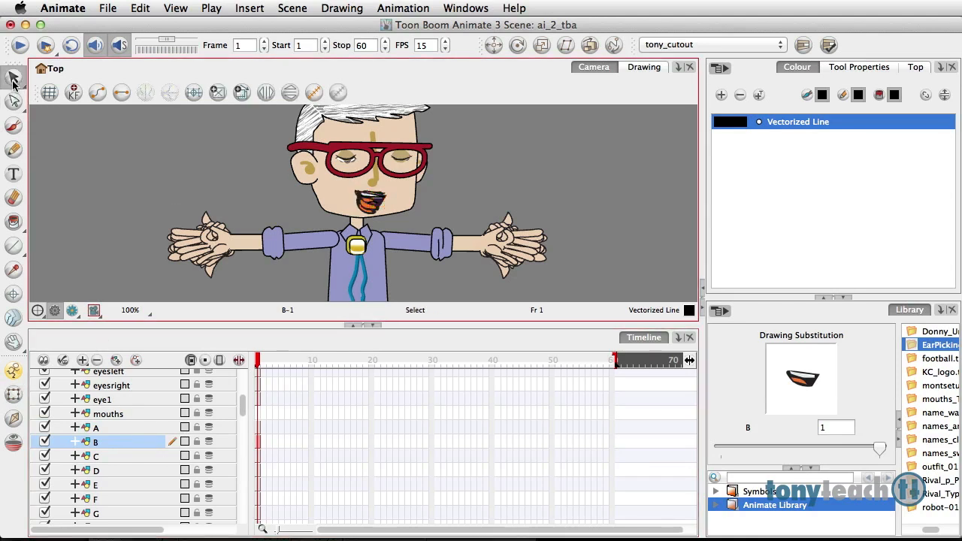
pyautogui.click(96, 426)
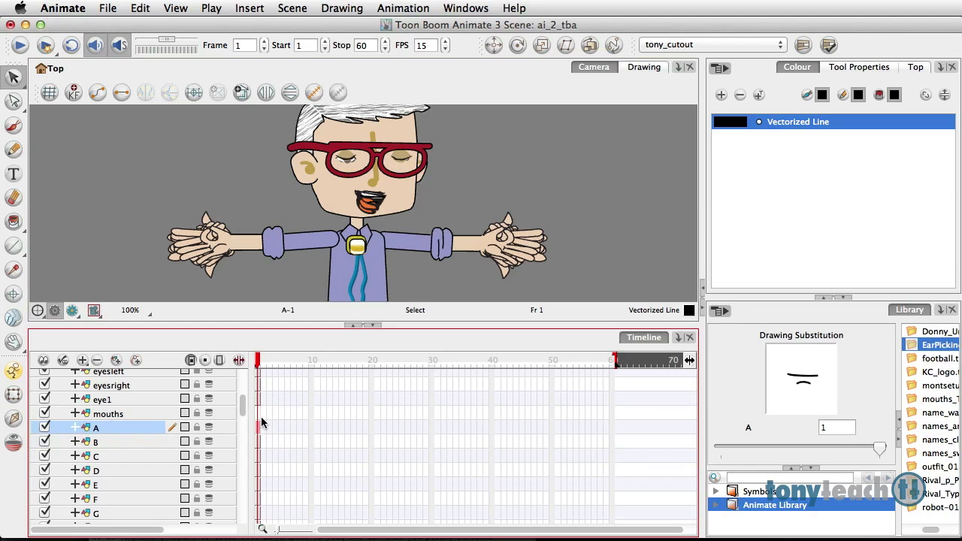
pyautogui.moveTo(262, 424)
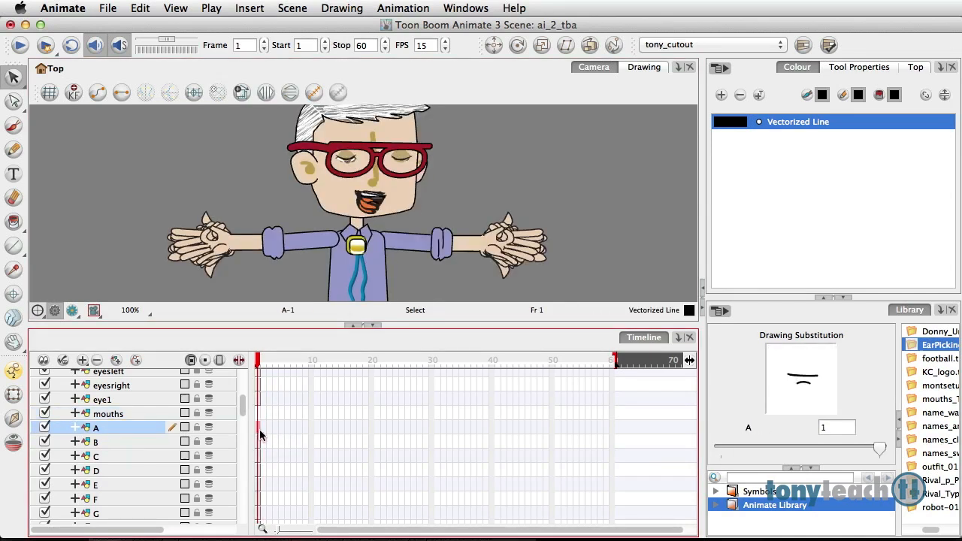
pyautogui.press('cmd+x')
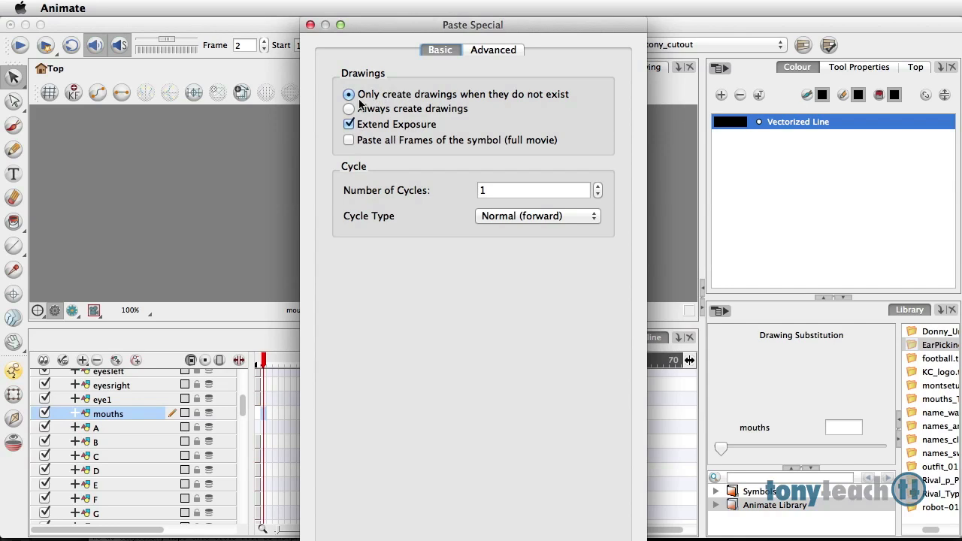
# Set Paste Special to always create drawings, no exposure extension, paste all symbol frames
pyautogui.click(348, 108)
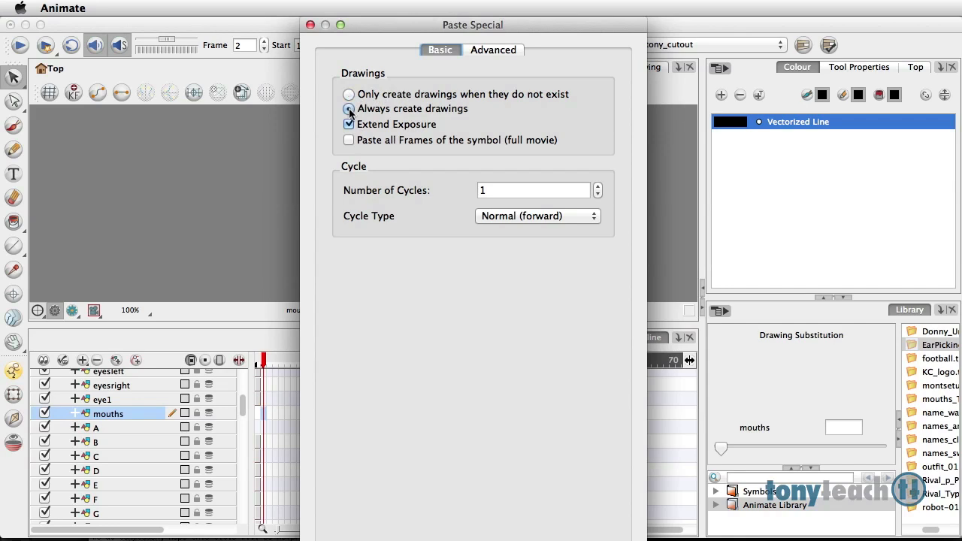
pyautogui.click(348, 108)
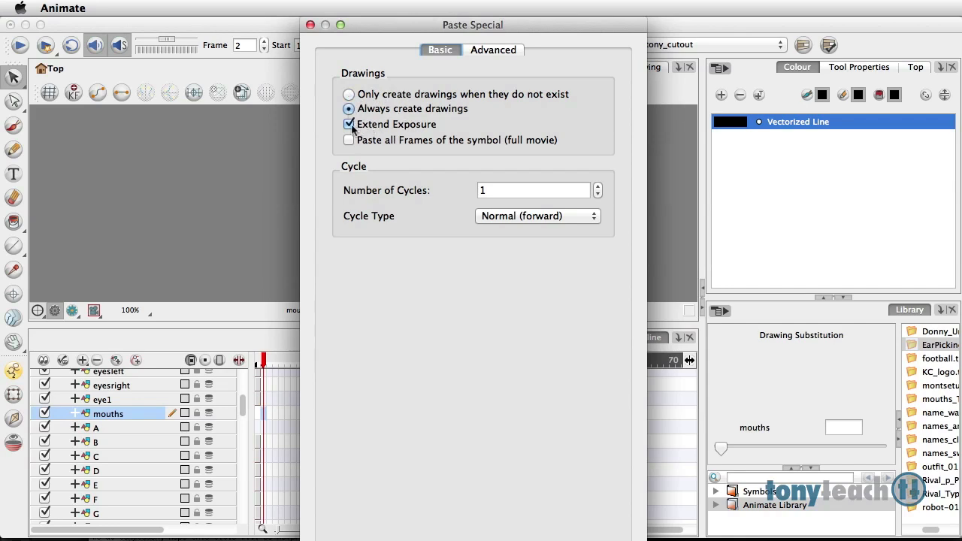
pyautogui.click(349, 124)
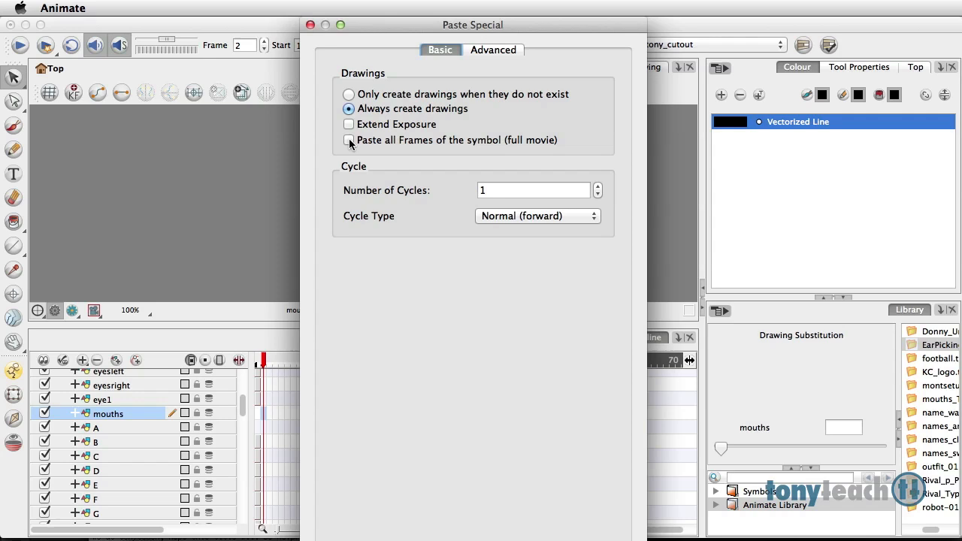
pyautogui.click(349, 141)
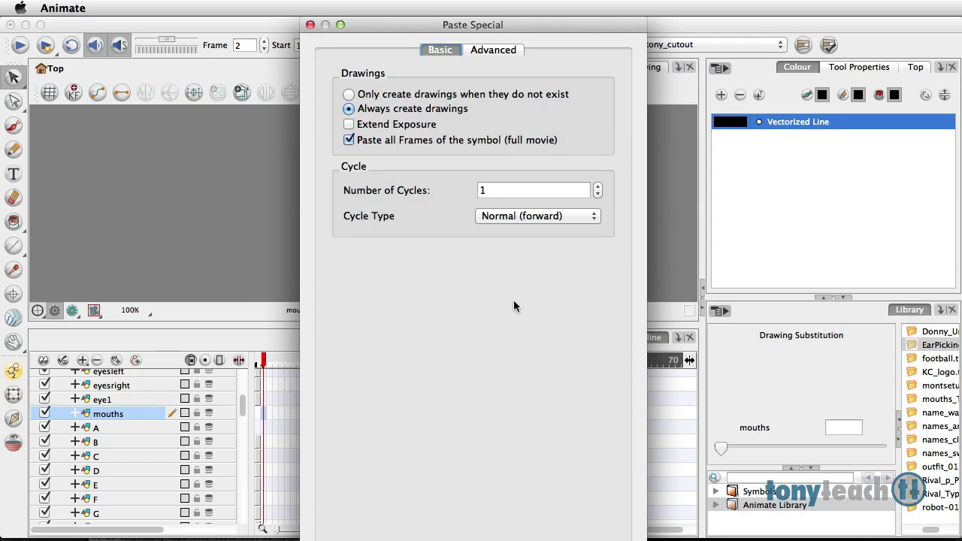
pyautogui.moveTo(504, 308)
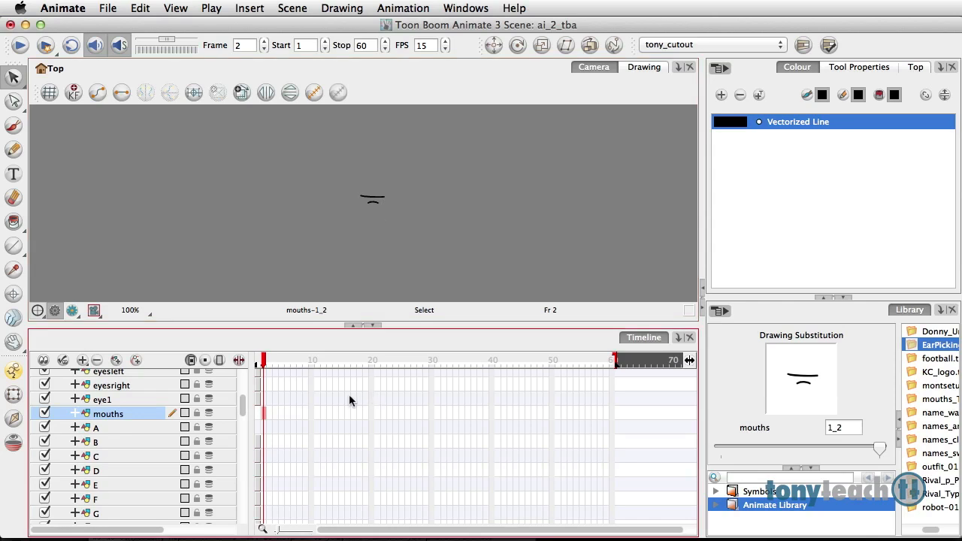
pyautogui.moveTo(259, 450)
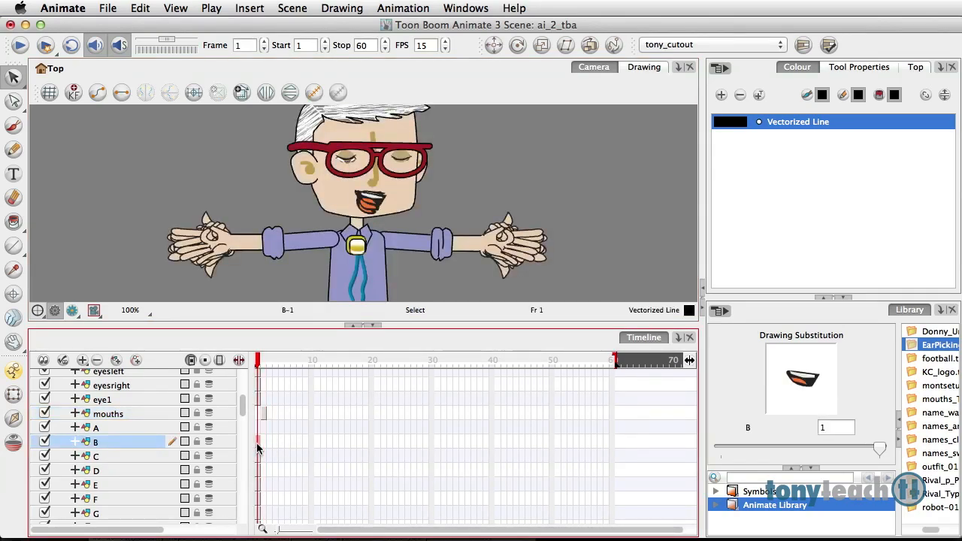
# Cut the B mouth drawing onto the mouths layer and review frame 2 in the timeline
pyautogui.press('cmd+x')
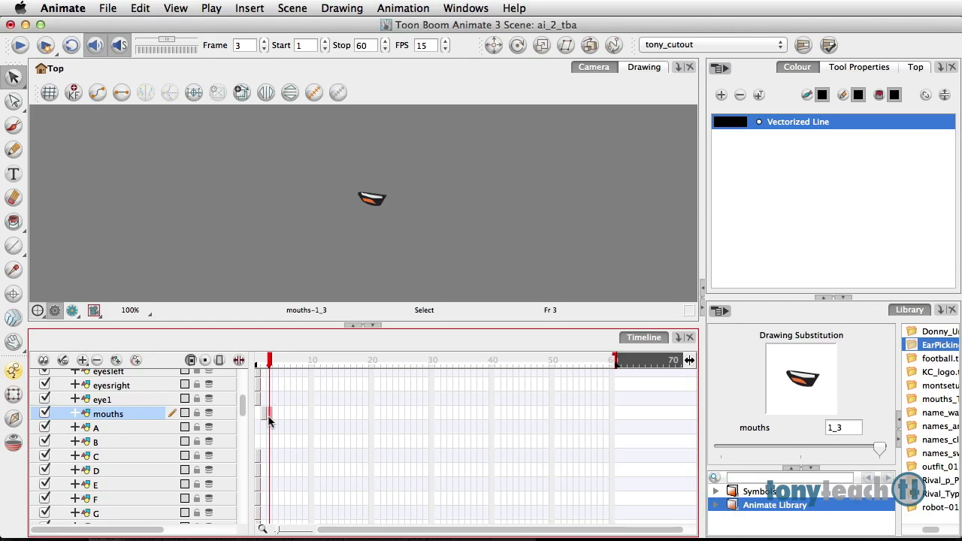
pyautogui.moveTo(291, 502)
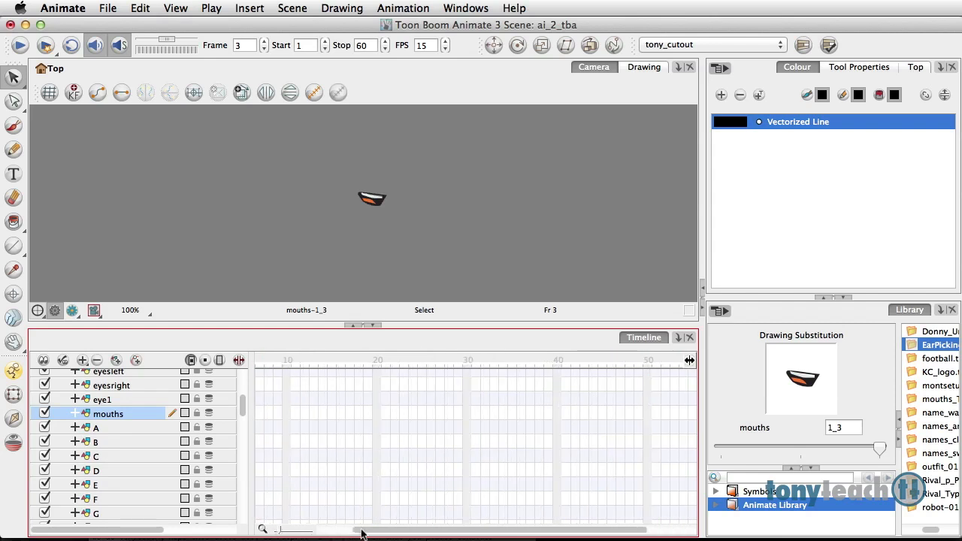
pyautogui.click(268, 414)
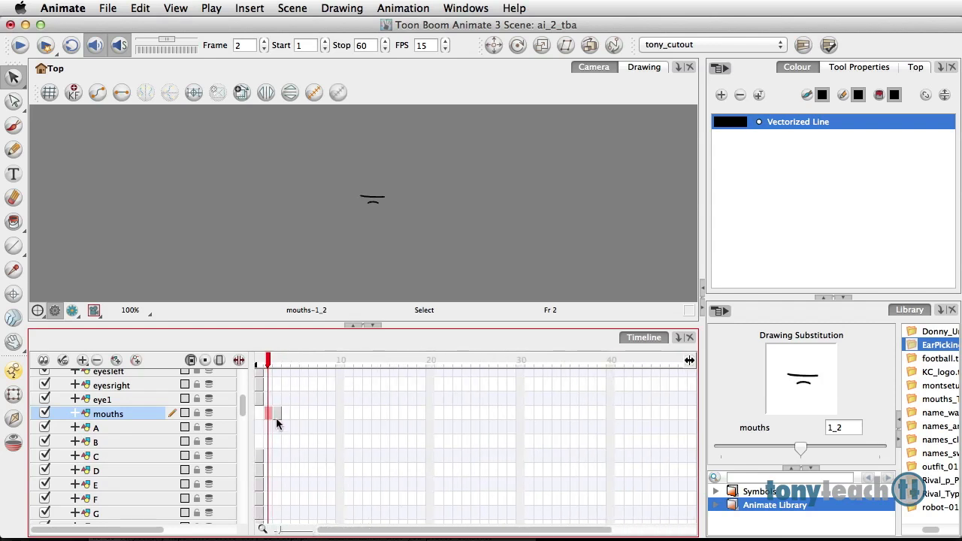
pyautogui.click(286, 360)
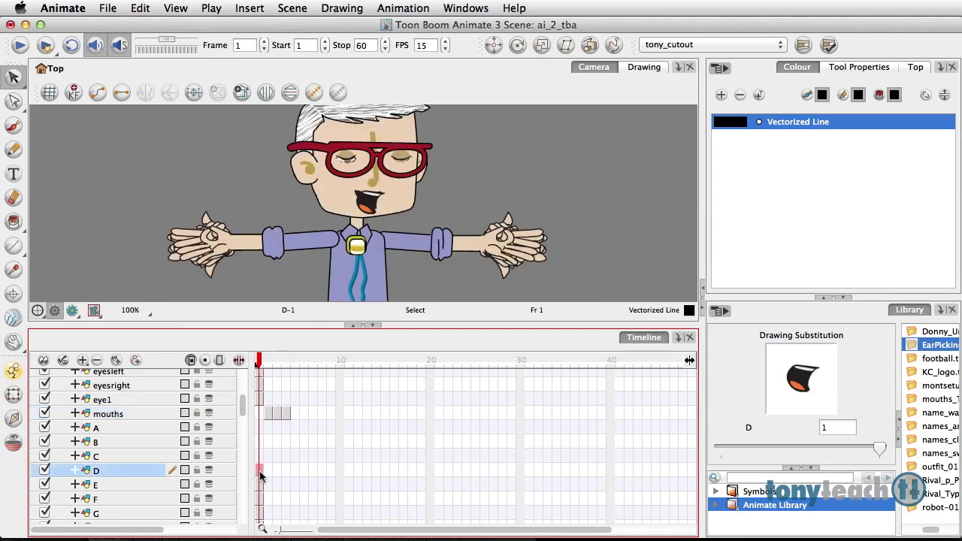
pyautogui.moveTo(261, 472)
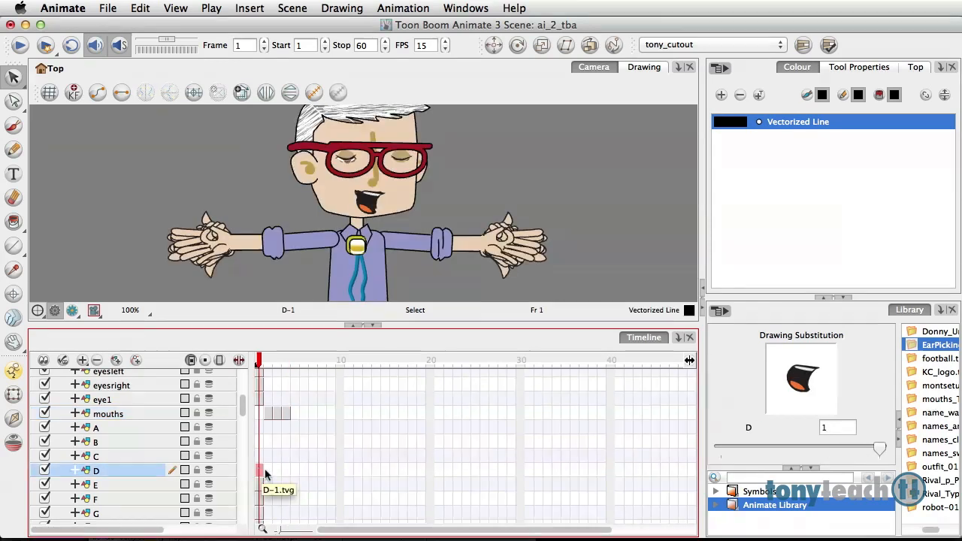
# Paste the D through X mouth drawings into mouths frames 2 to 9
pyautogui.click(96, 484)
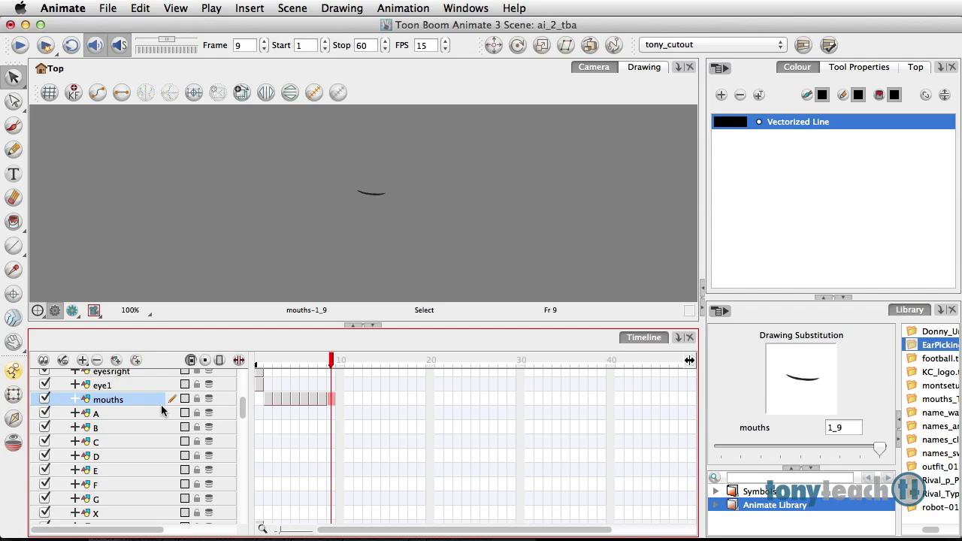
pyautogui.moveTo(322, 398)
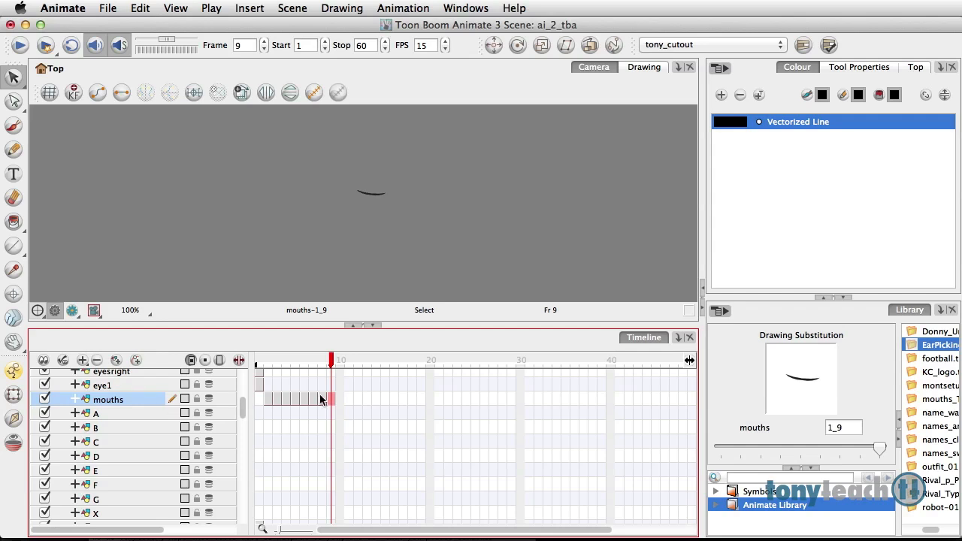
# Rename the mouths drawings to A, B and onward through X via Rename Drawing
pyautogui.click(267, 360)
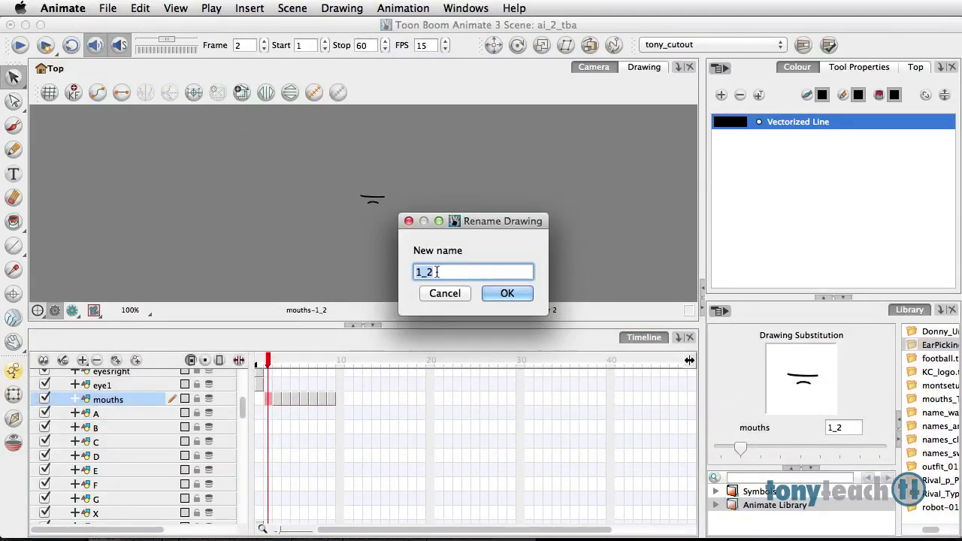
pyautogui.write('A')
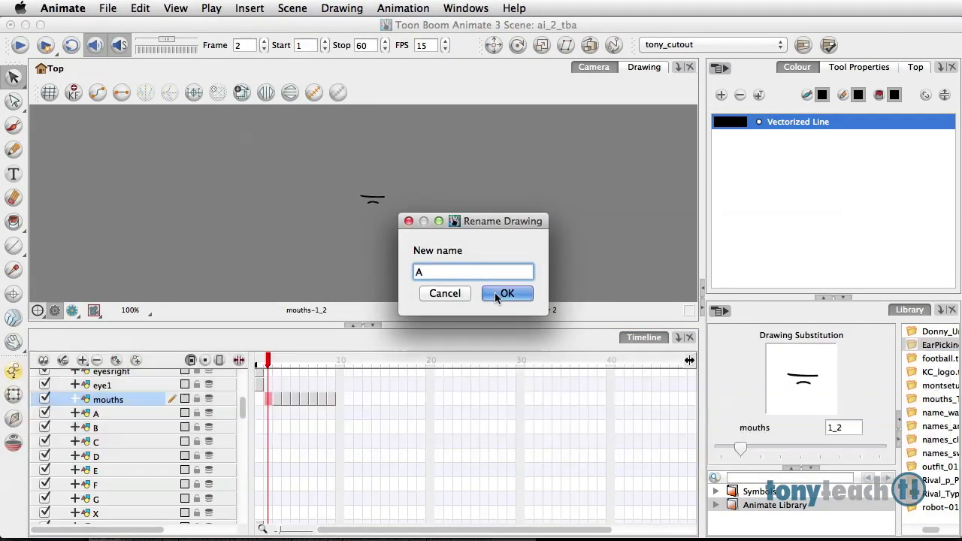
pyautogui.click(507, 293)
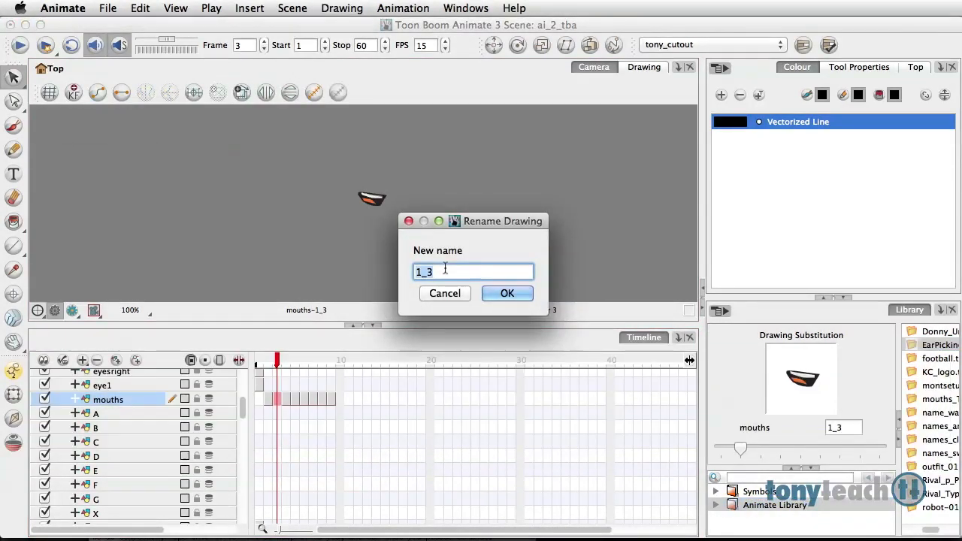
pyautogui.write('B')
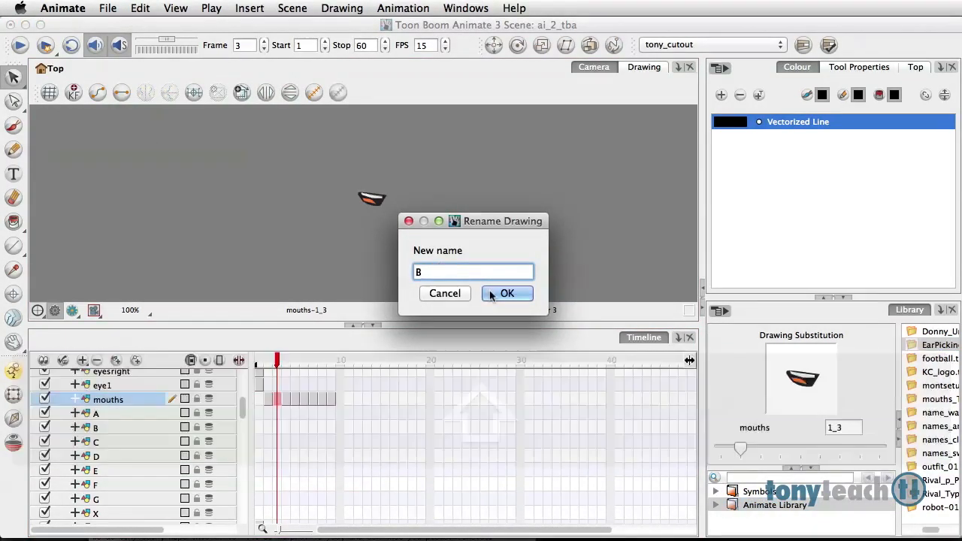
pyautogui.click(507, 293)
pyautogui.write('X')
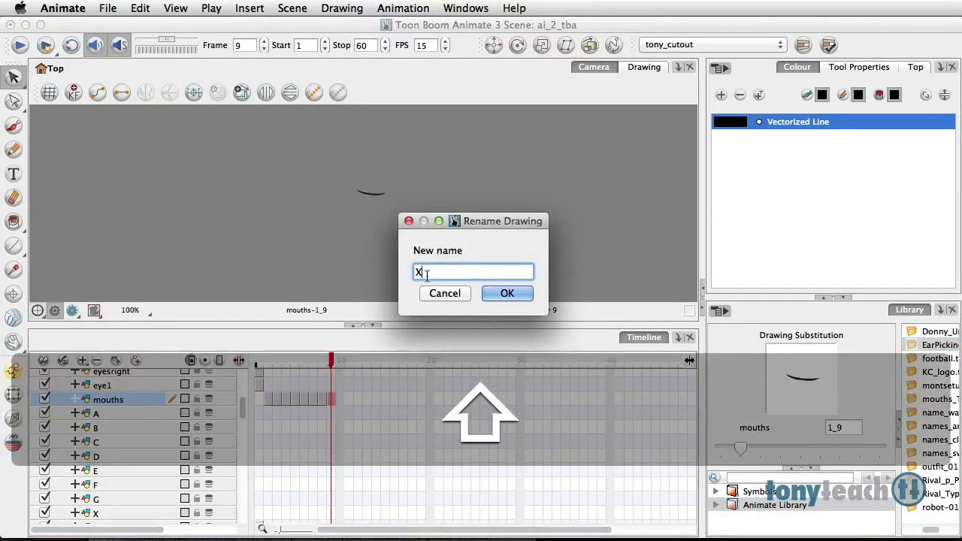
pyautogui.click(507, 293)
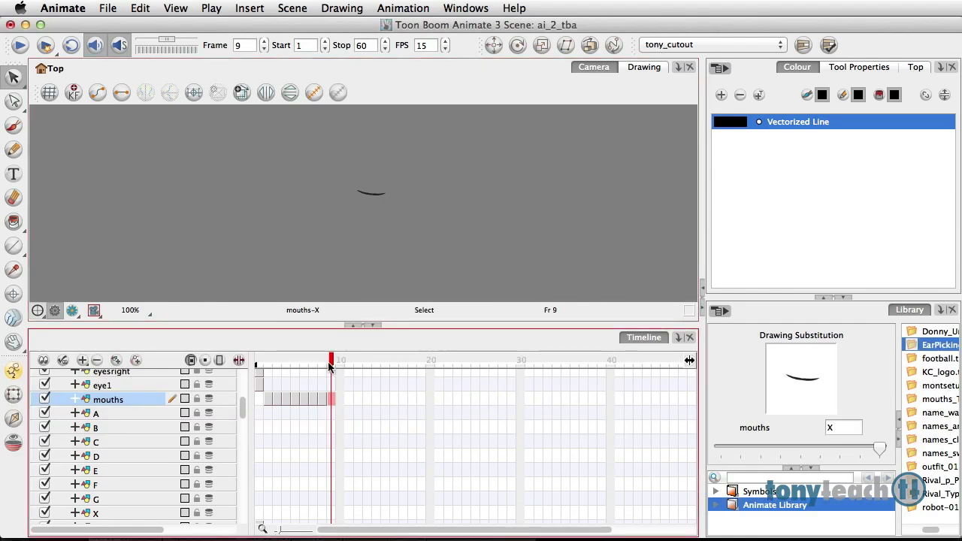
pyautogui.click(277, 365)
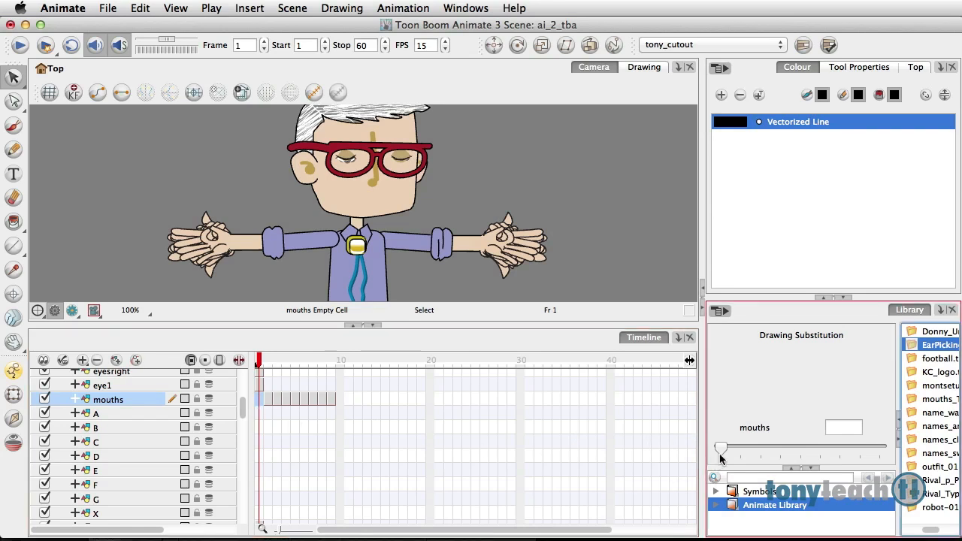
# Set frame 1 of mouths to drawing A with the Drawing Substitution slider
pyautogui.moveTo(722, 448); pyautogui.dragTo(740, 448)
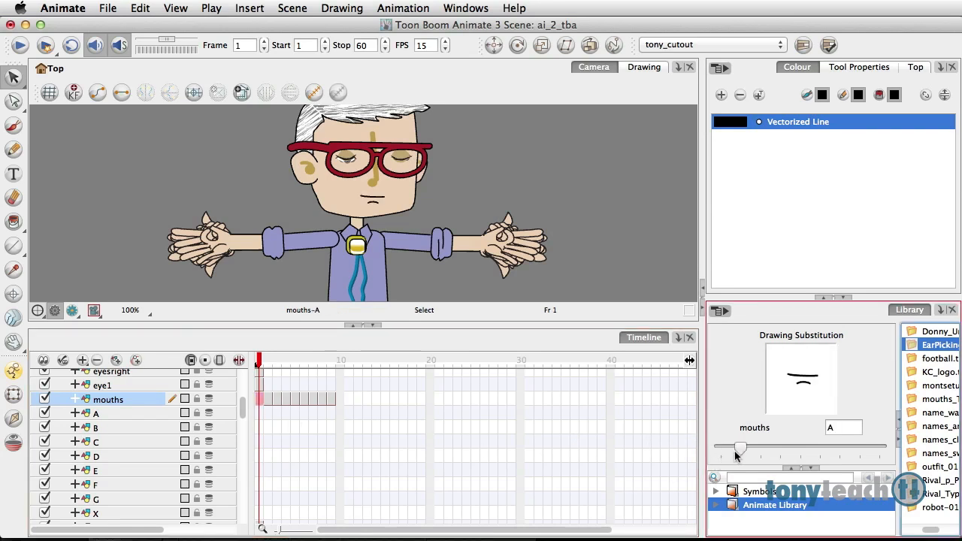
pyautogui.moveTo(740, 448); pyautogui.dragTo(760, 448)
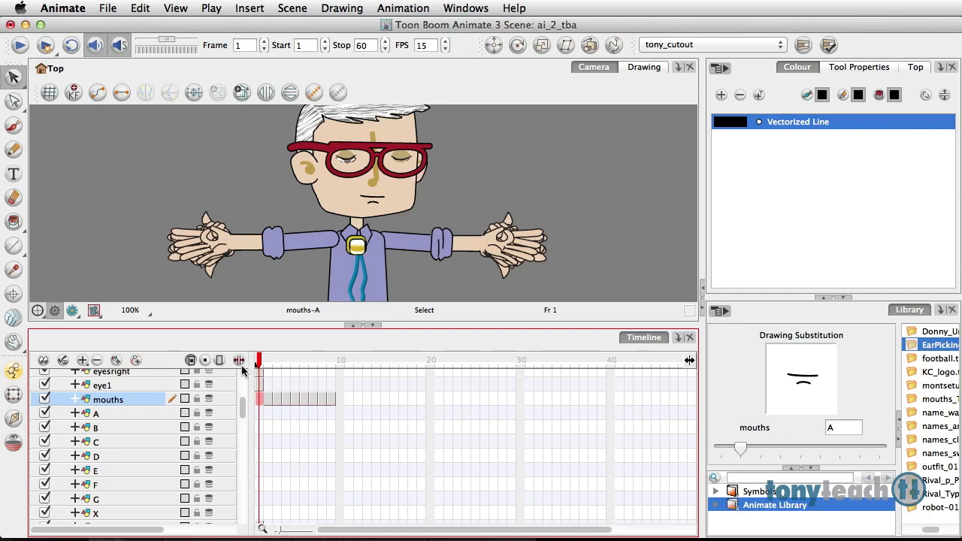
pyautogui.moveTo(324, 405)
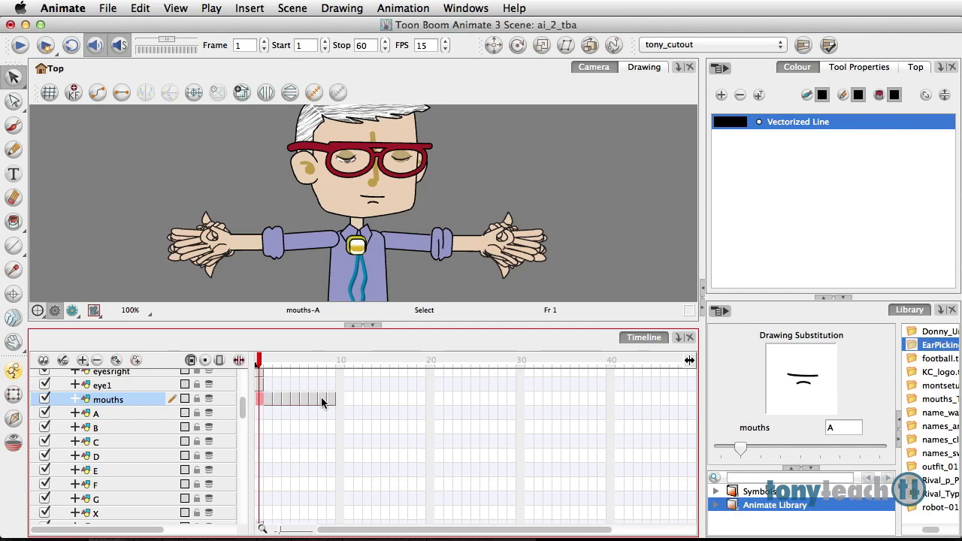
pyautogui.moveTo(137, 412)
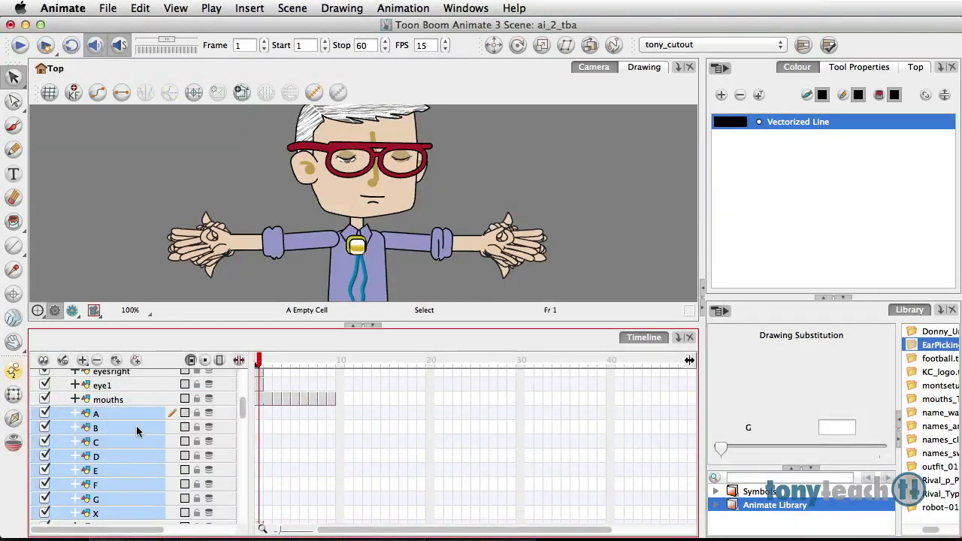
pyautogui.moveTo(97, 361)
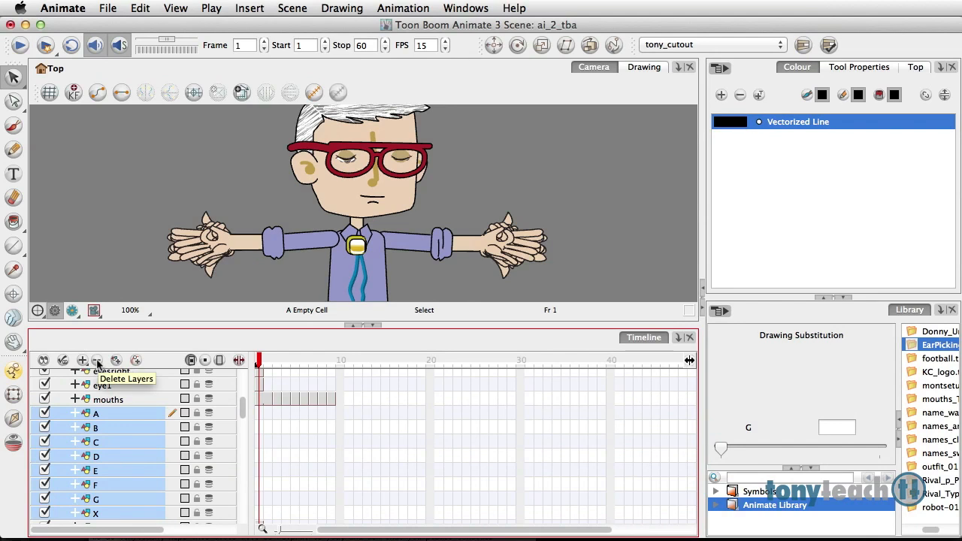
# Delete the separate letter layers A to X and confirm
pyautogui.click(96, 361)
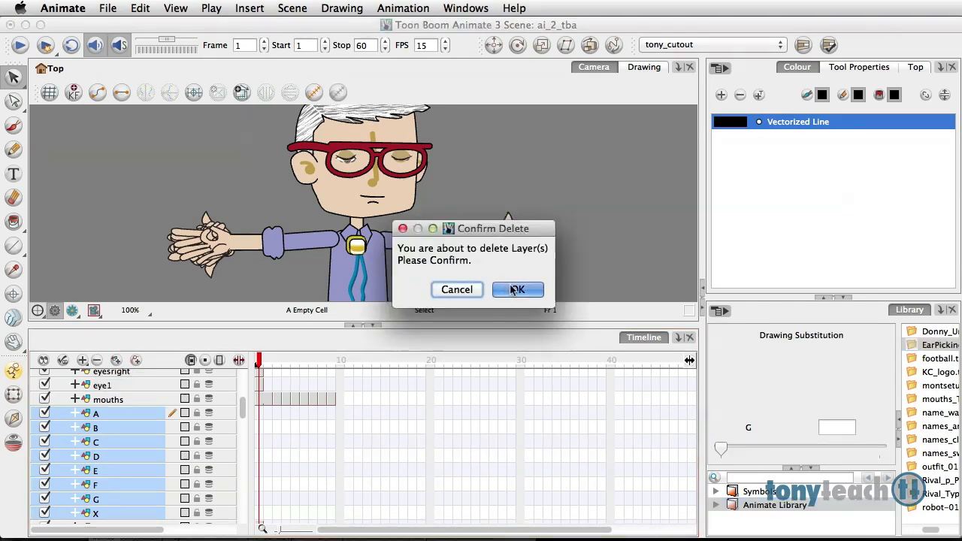
pyautogui.click(517, 288)
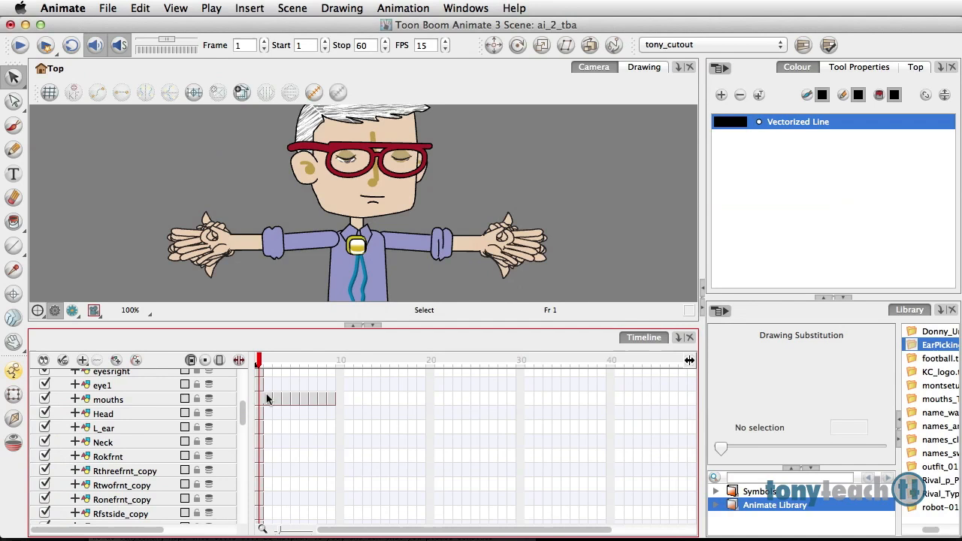